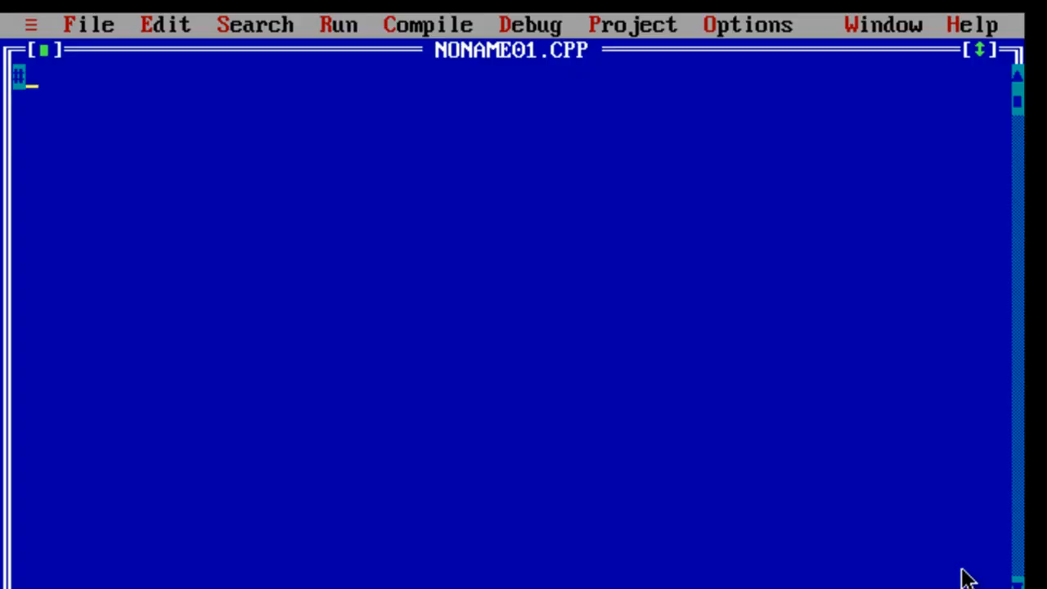
- Add the #include<stdio.h> and #include<conio.h> lines and open void main() with a brace
type("#include<")
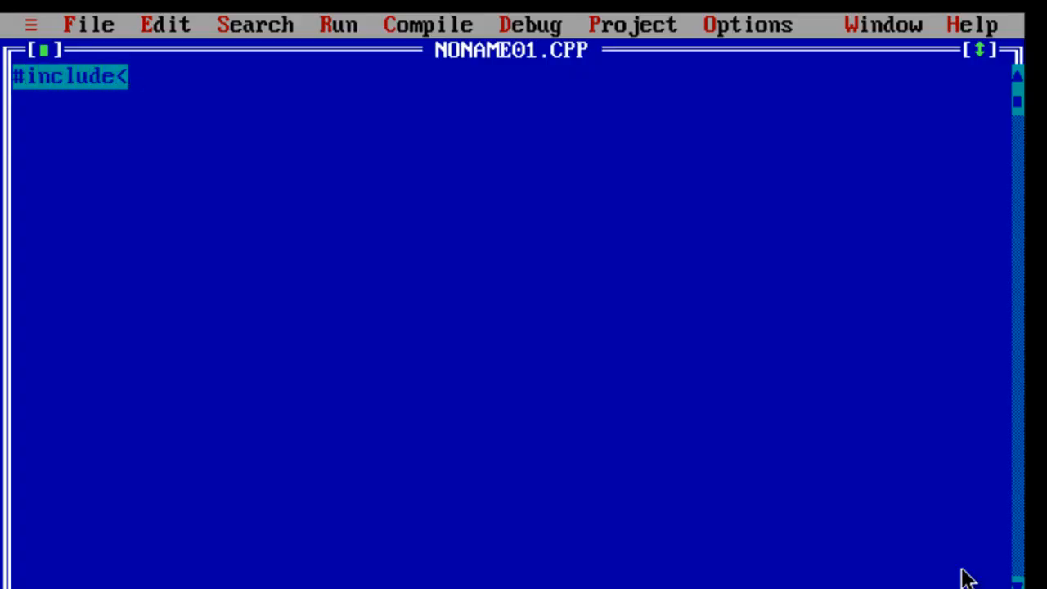
type("stdio.h>")
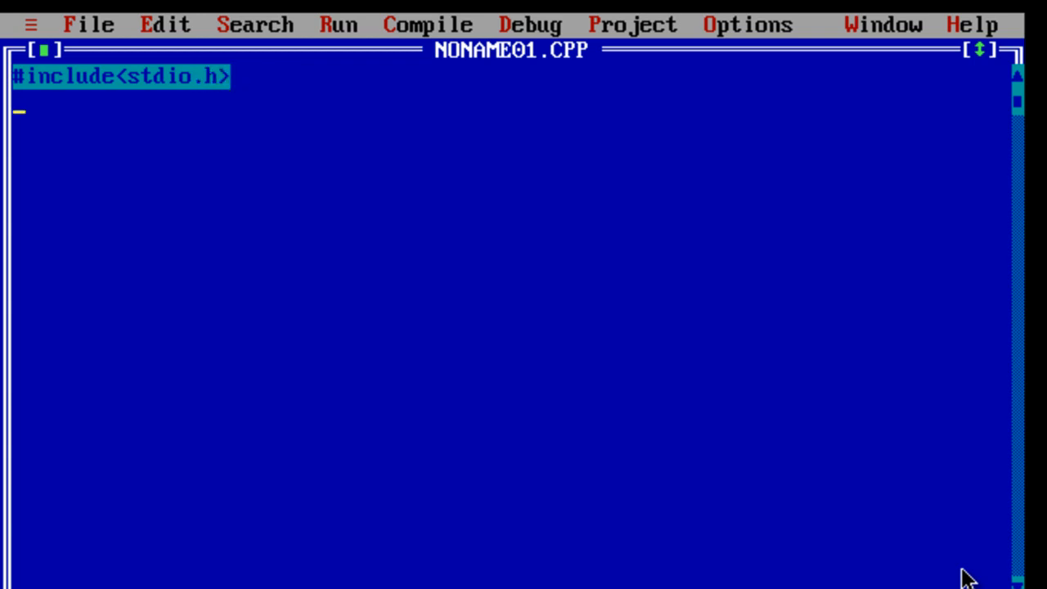
type("#include<con")
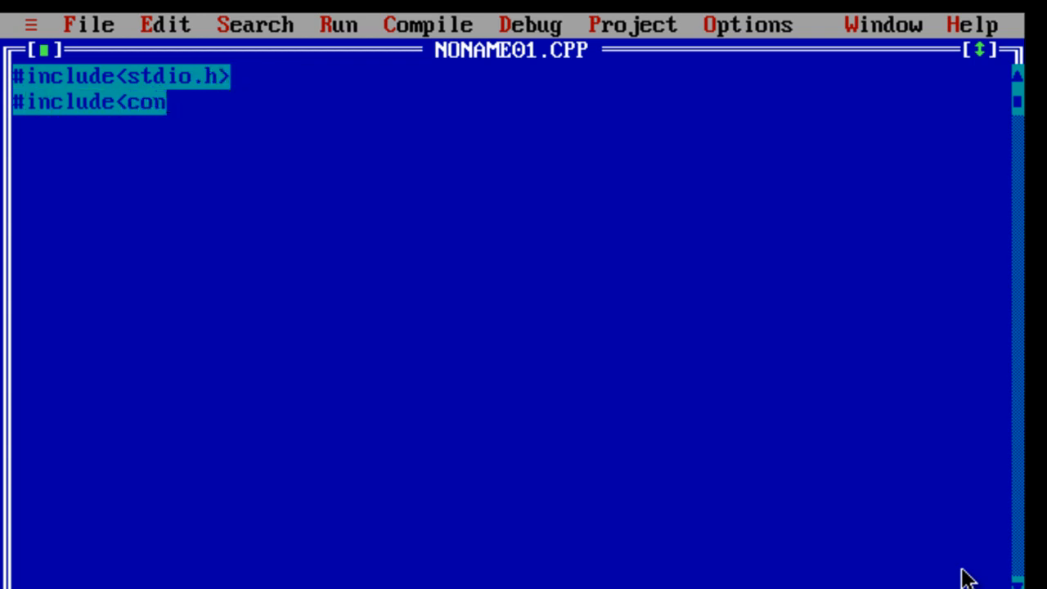
type("io.h>")
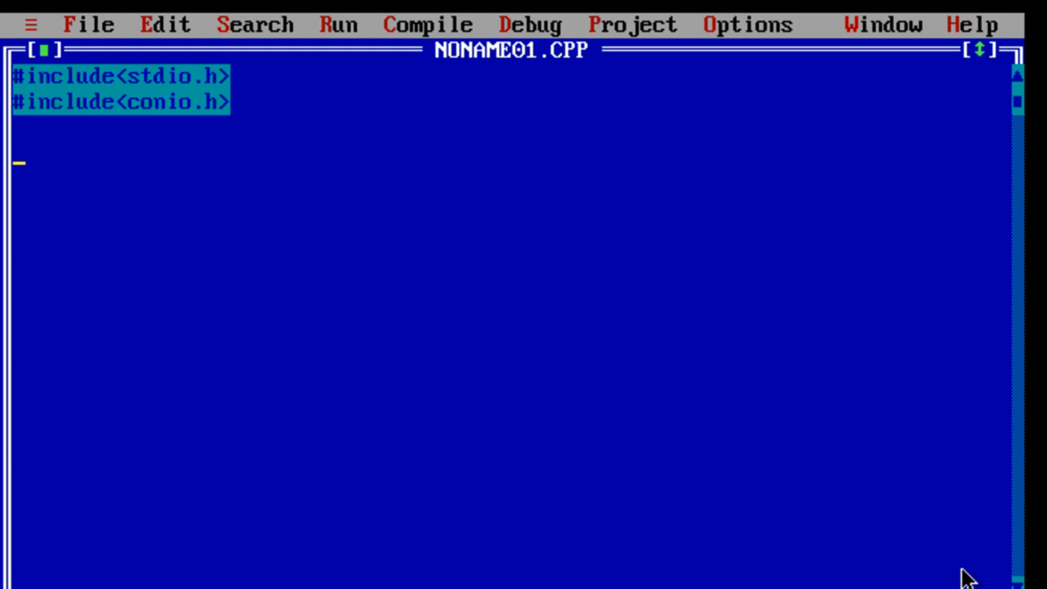
type("void main()")
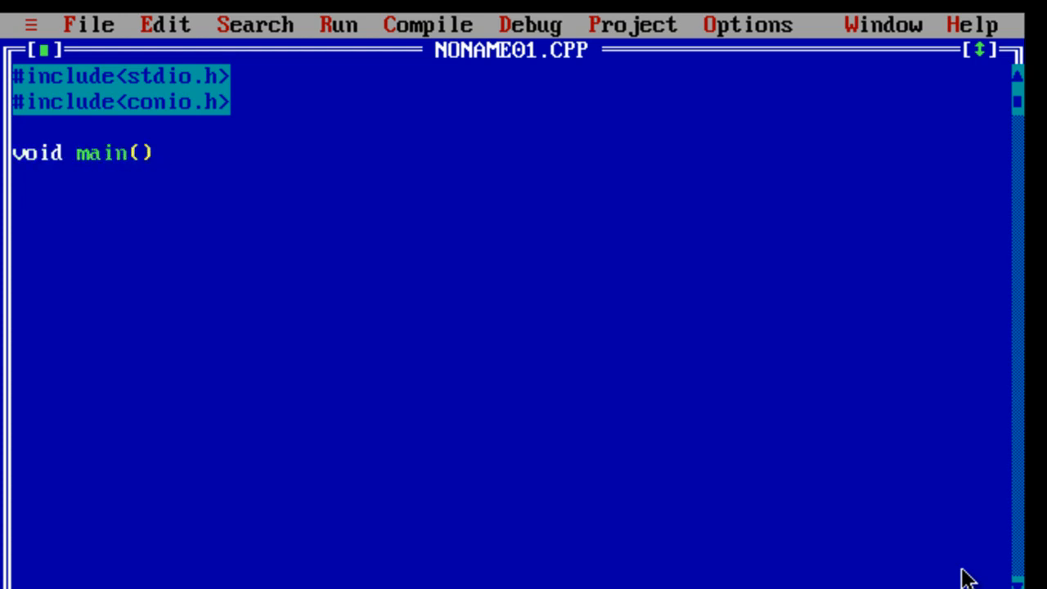
type("{")
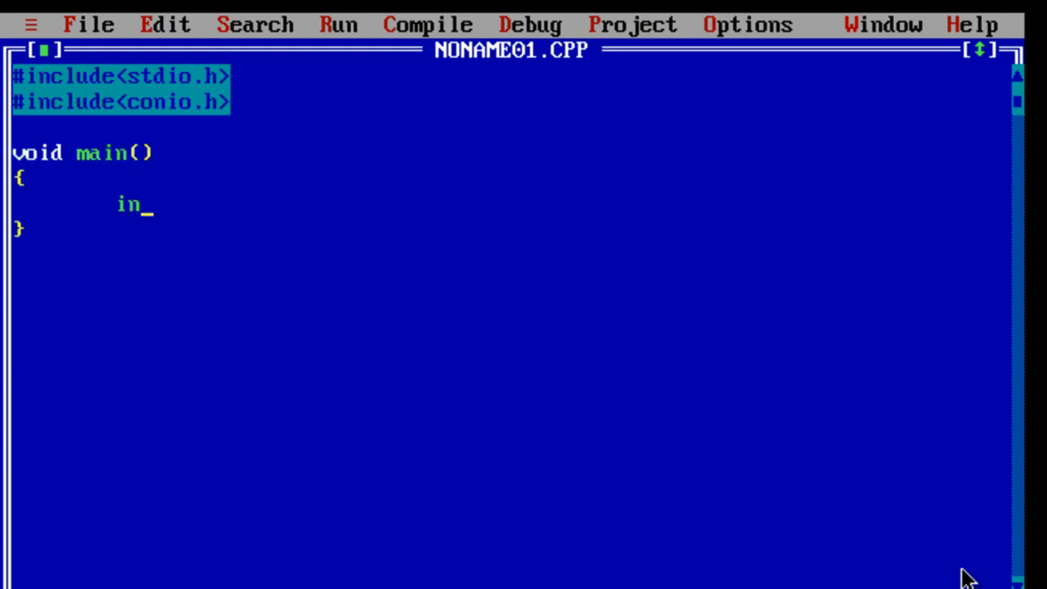
- Declare int a[20], key, N, flag = 0, i; inside main
type("t a[2")
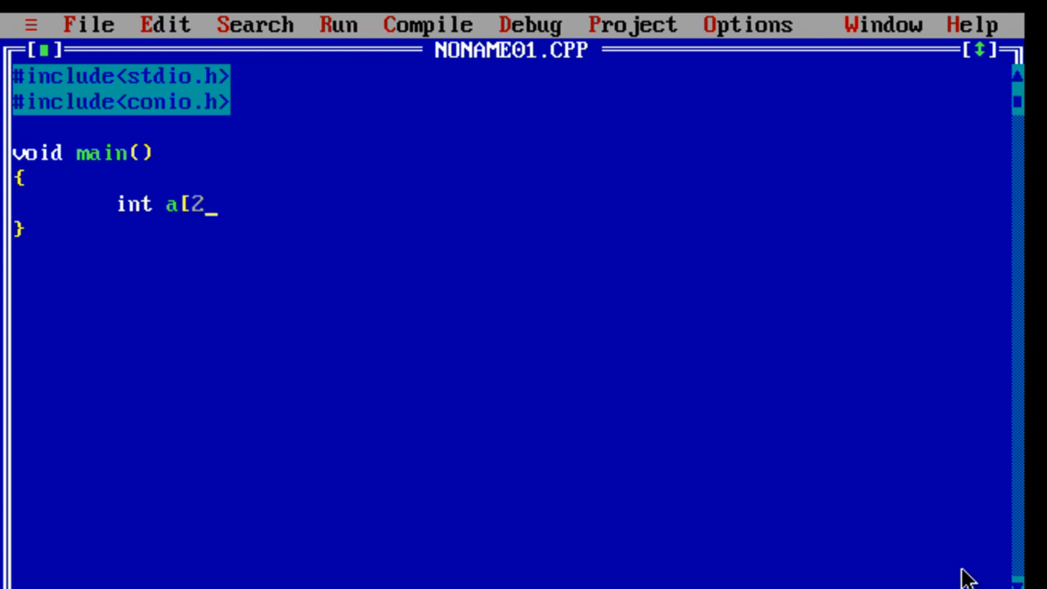
type("0],")
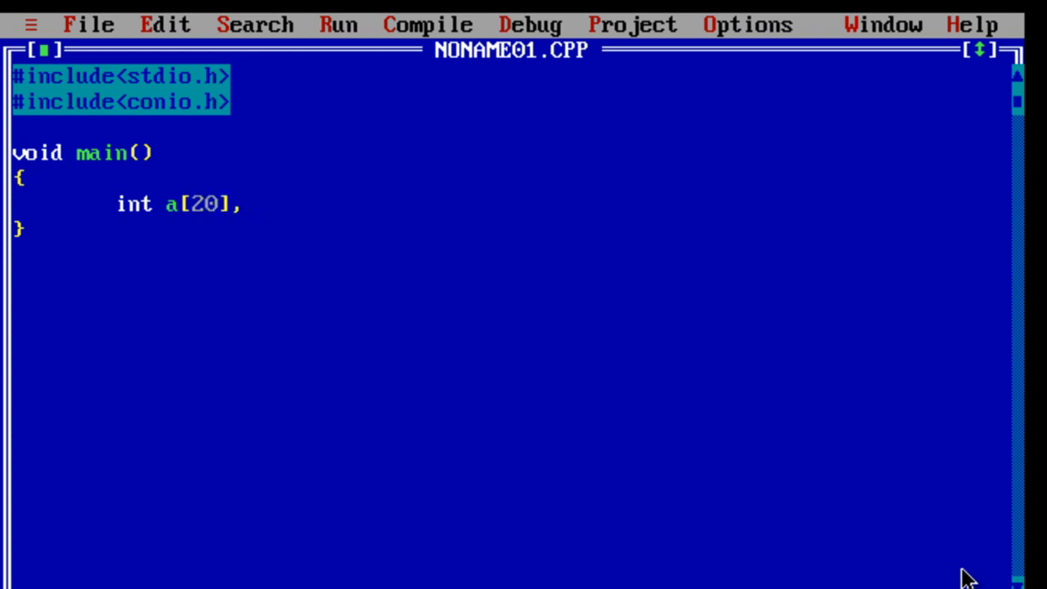
type("ke")
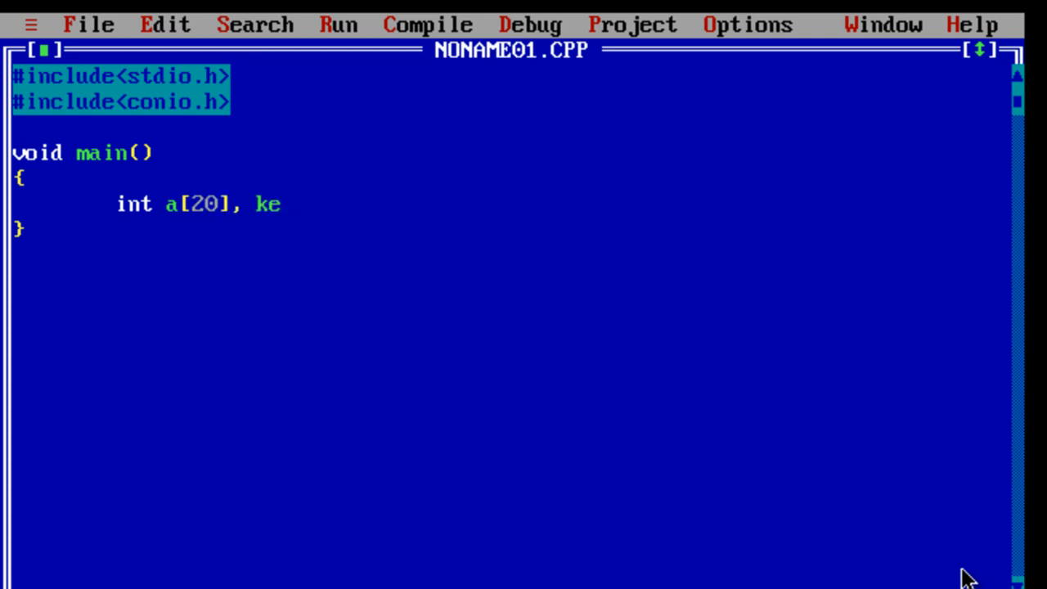
type("y, N,")
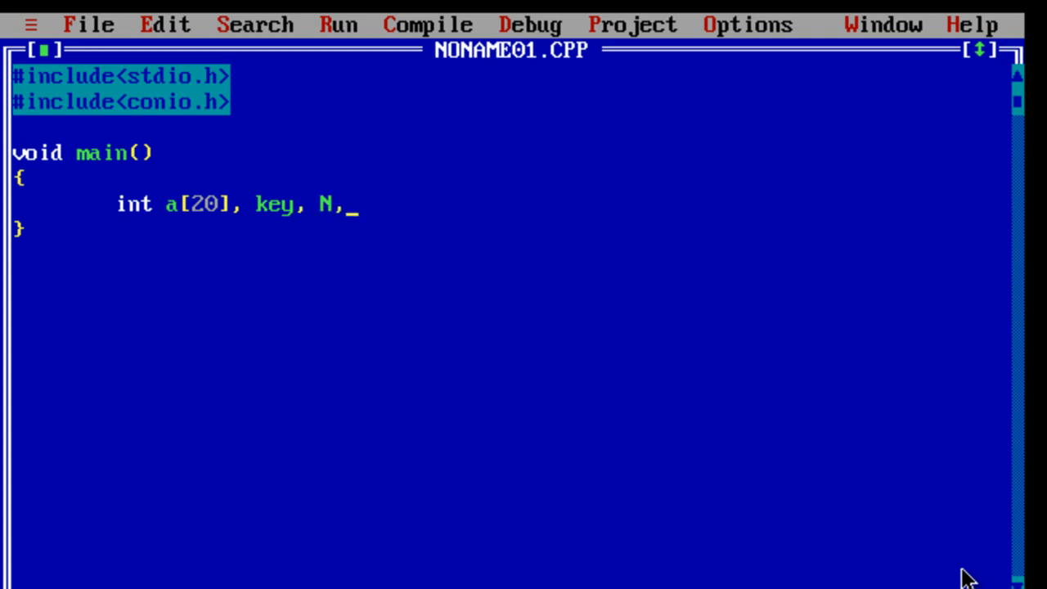
type("flag")
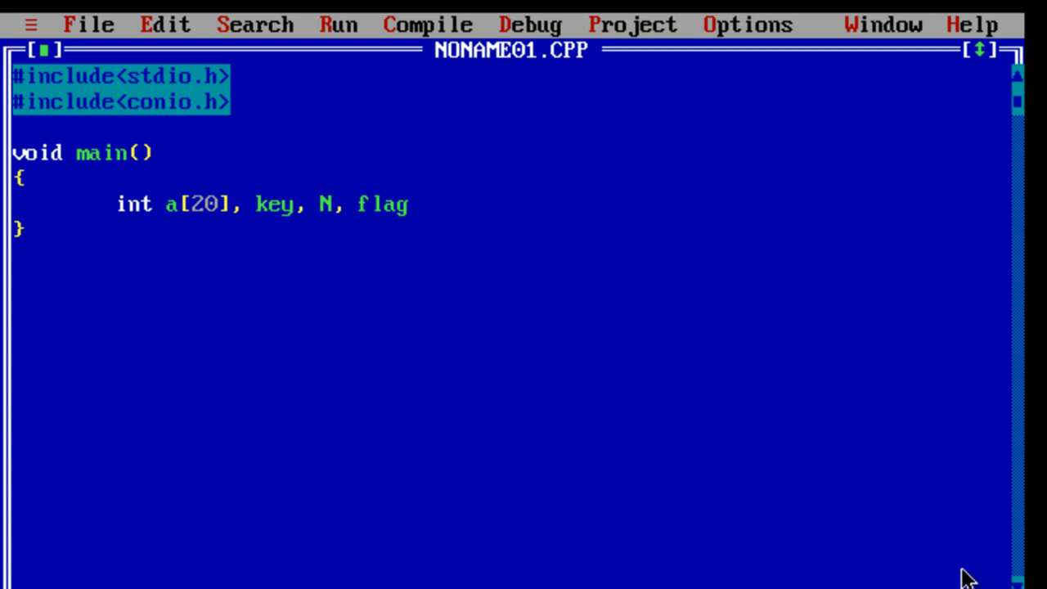
type("=")
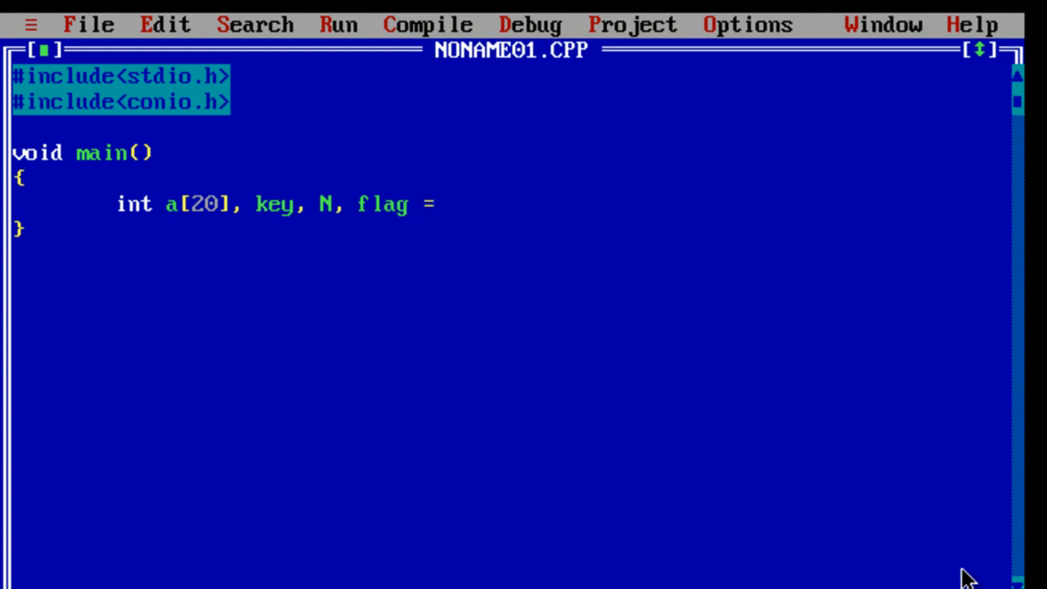
type("0,")
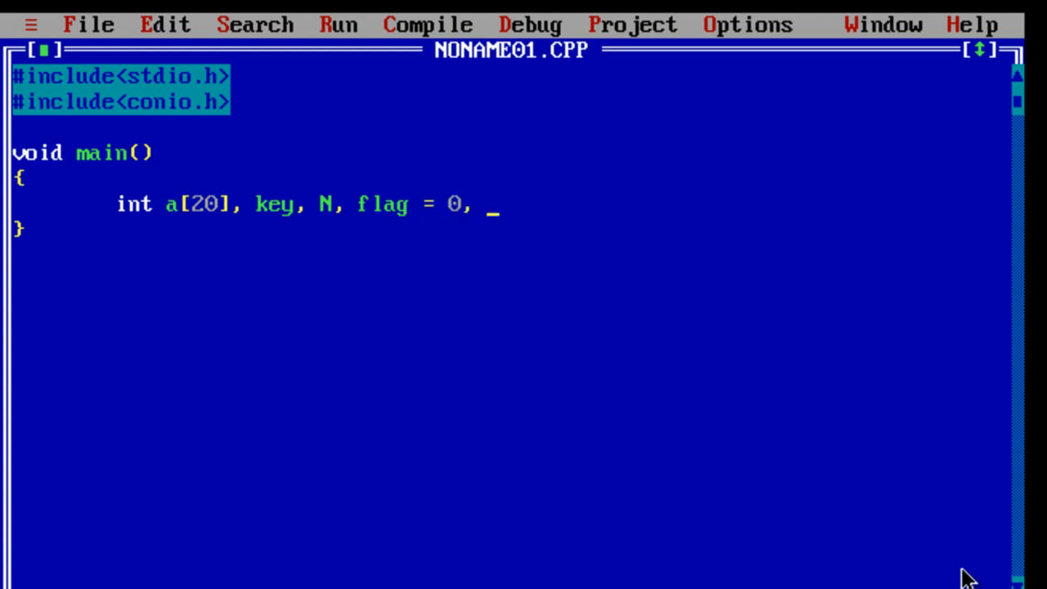
type("i;")
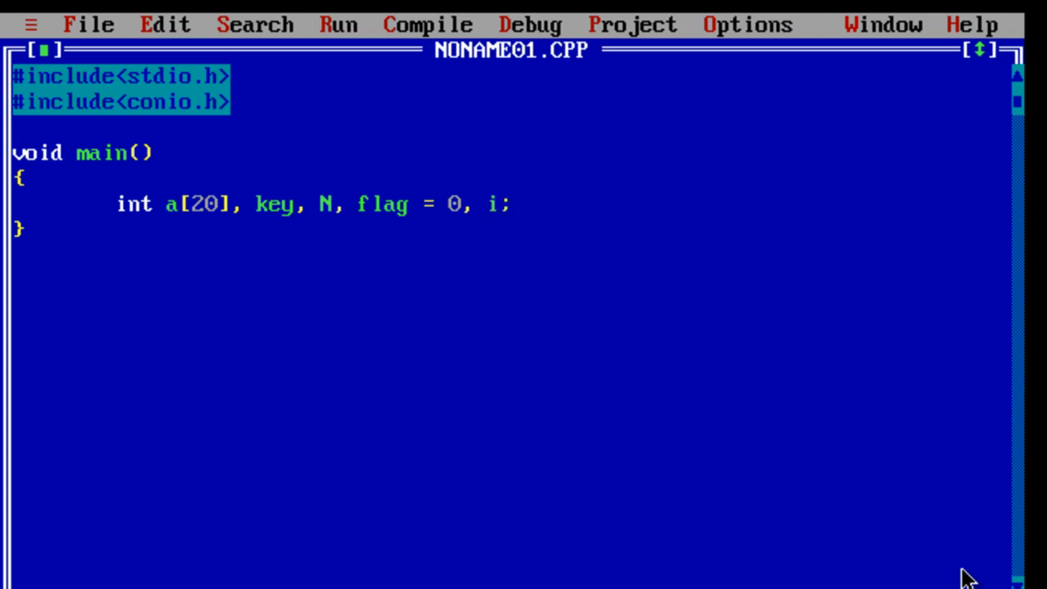
- Add clrscr(); and printf("Enter array limit\n"); to main
type("clrsc")
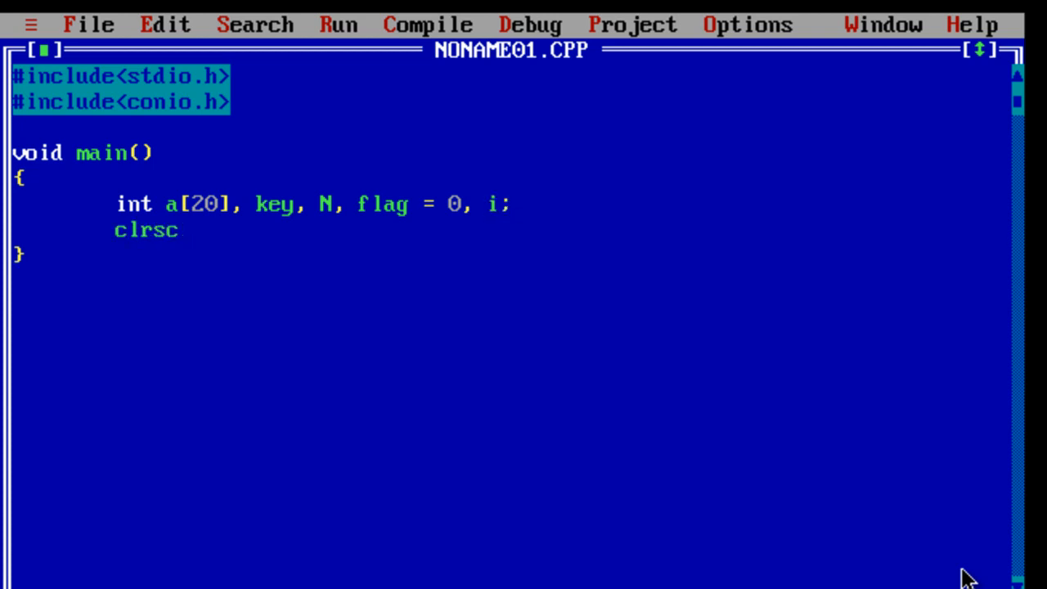
type("r();")
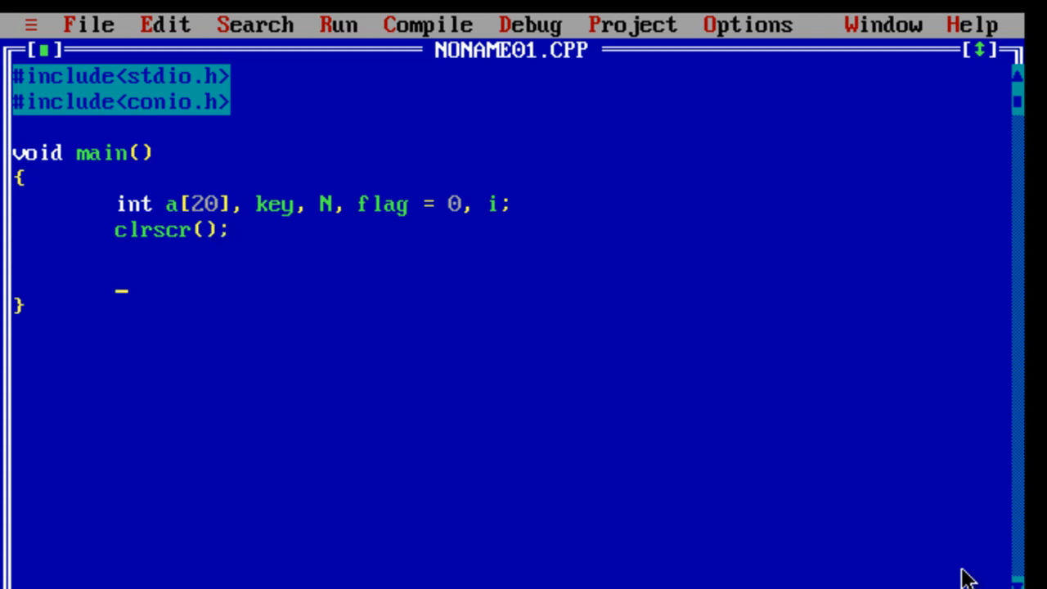
type("pri")
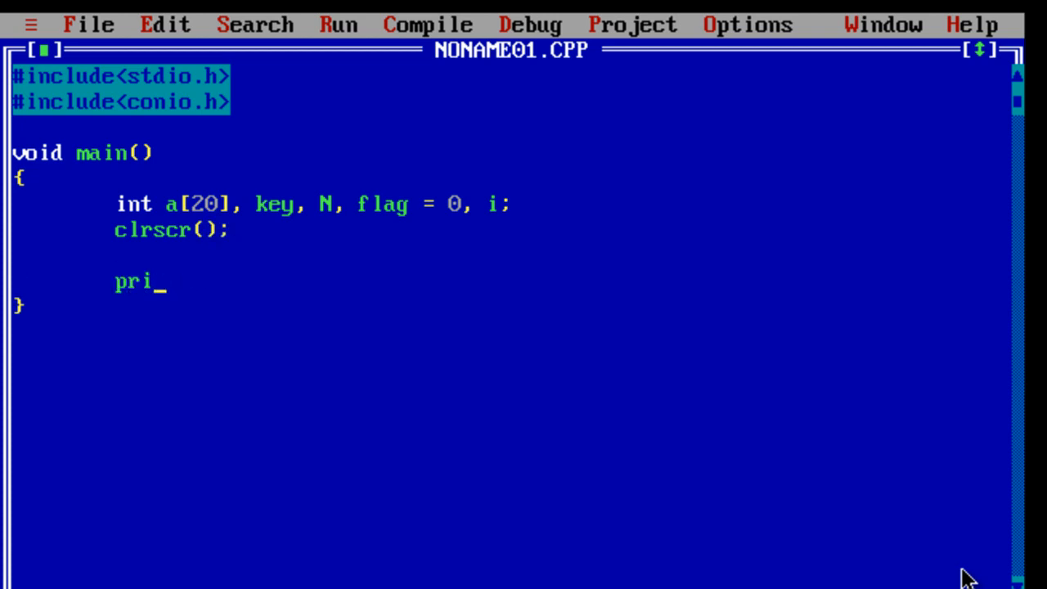
type("ntf")
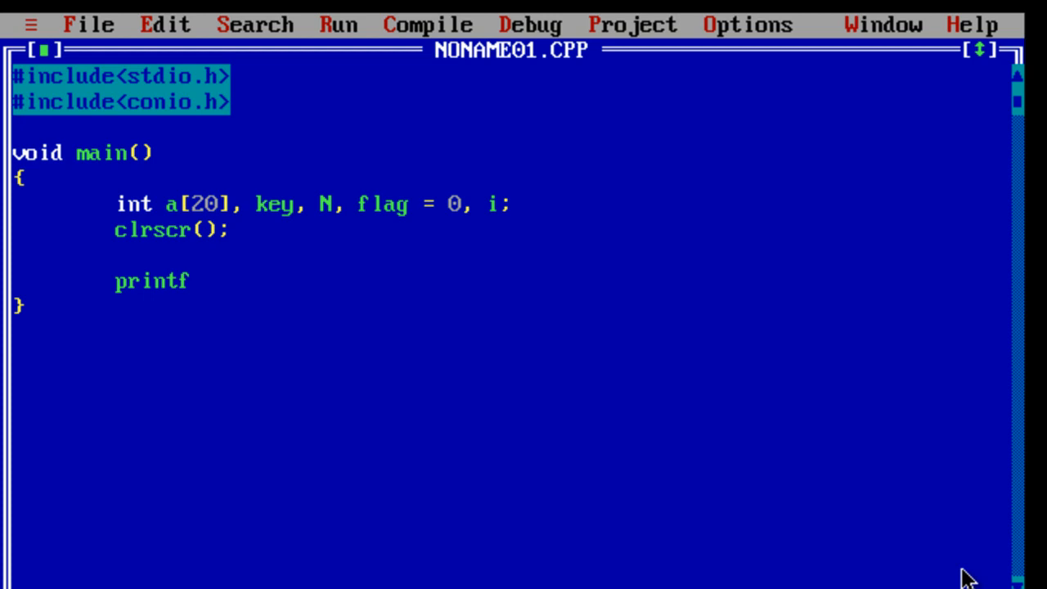
type("();")
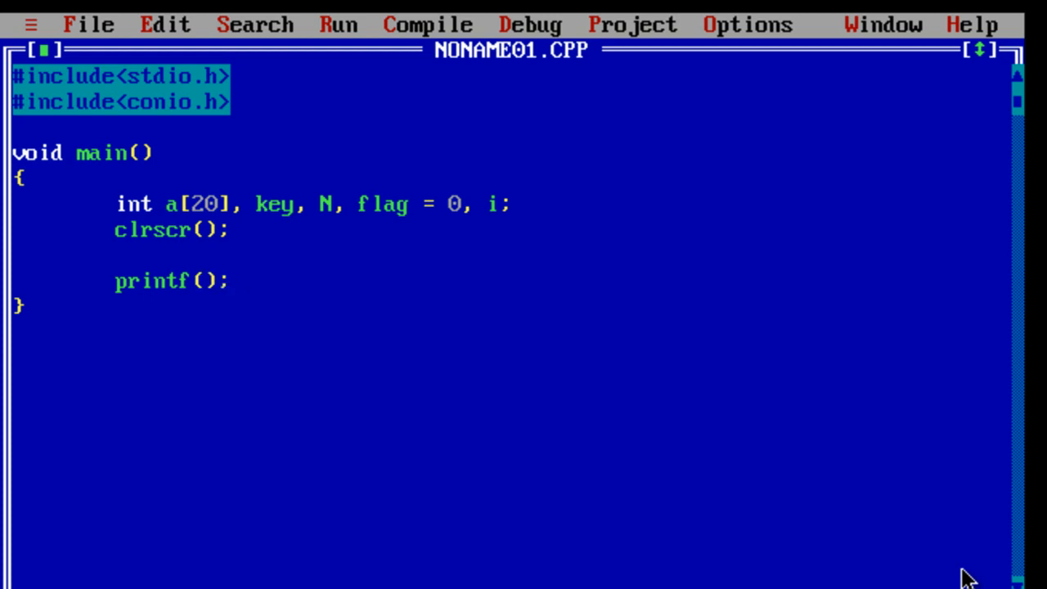
type("\"Enter \"")
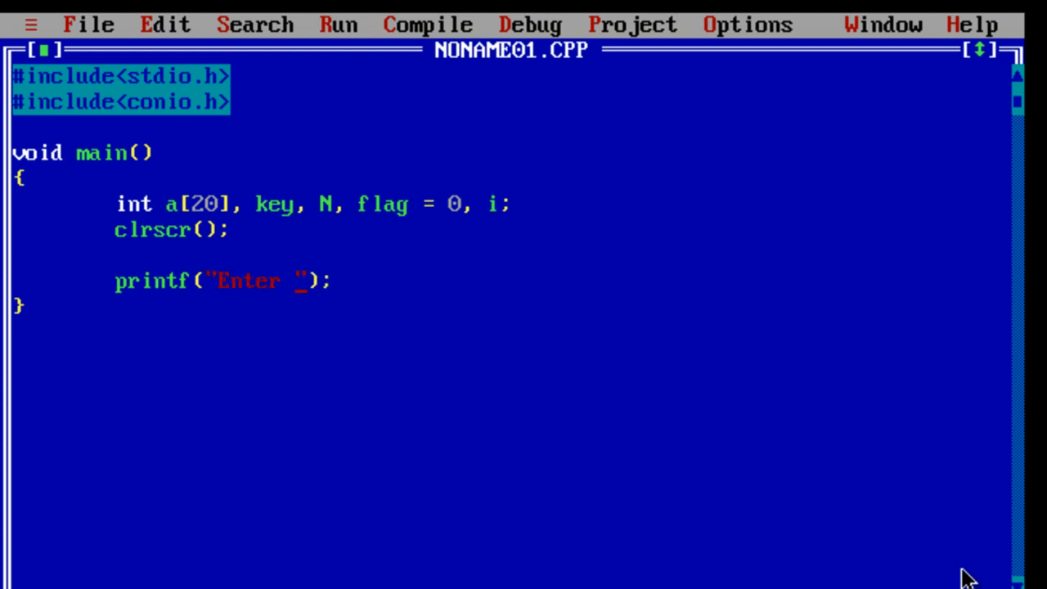
type("array lim")
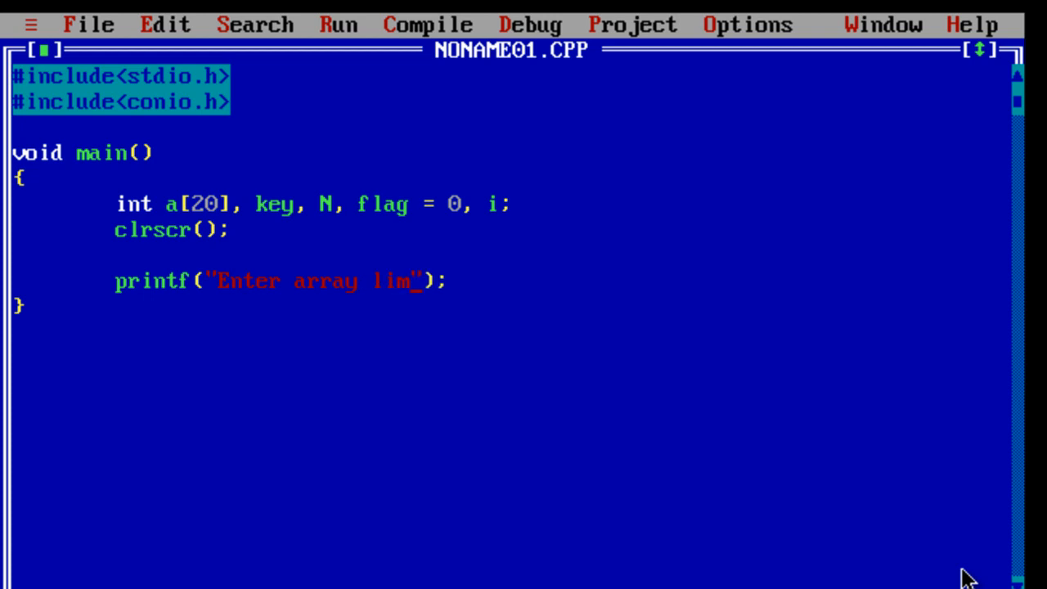
type("it\\n")
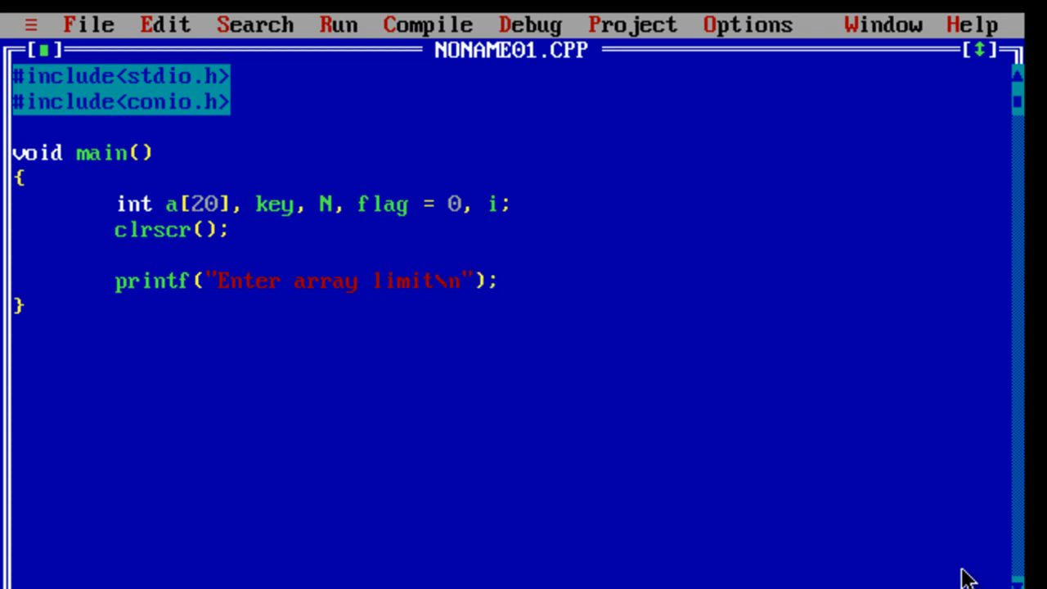
- Read the array limit with scanf("%d", &N);
type("scanf()")
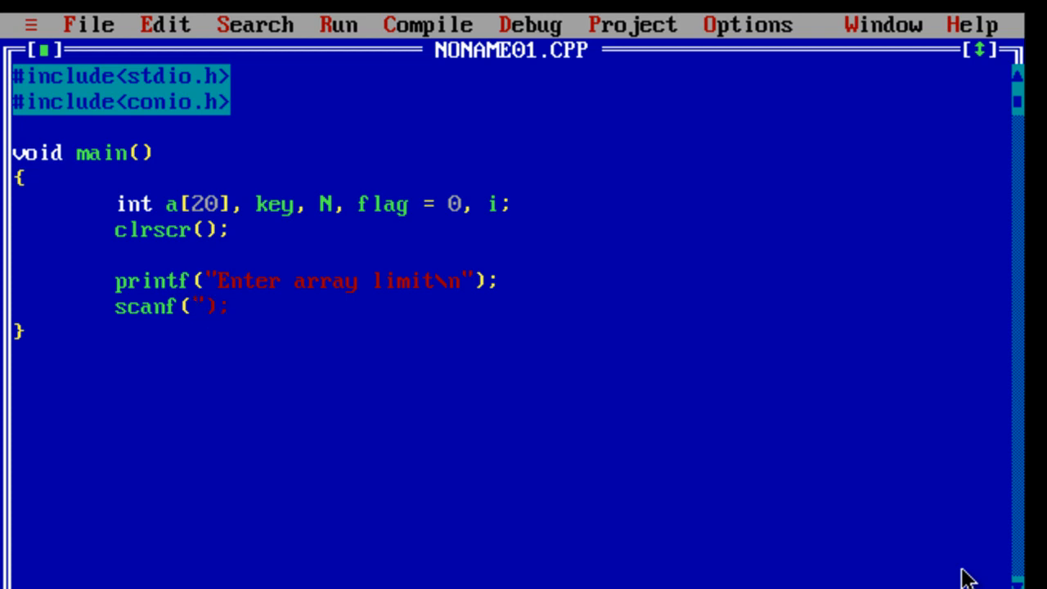
type("\"")
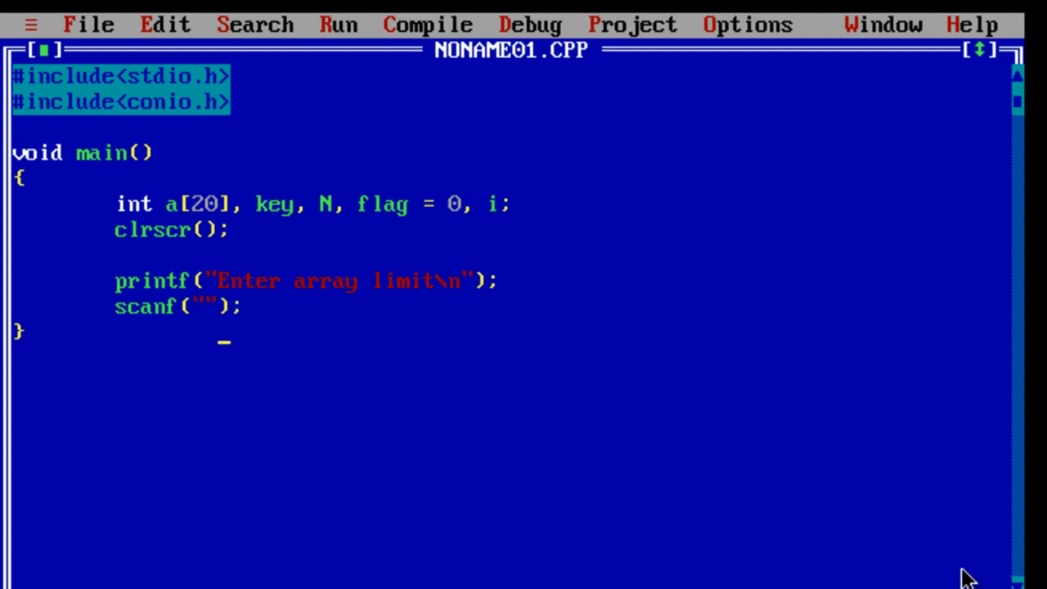
type("%d")
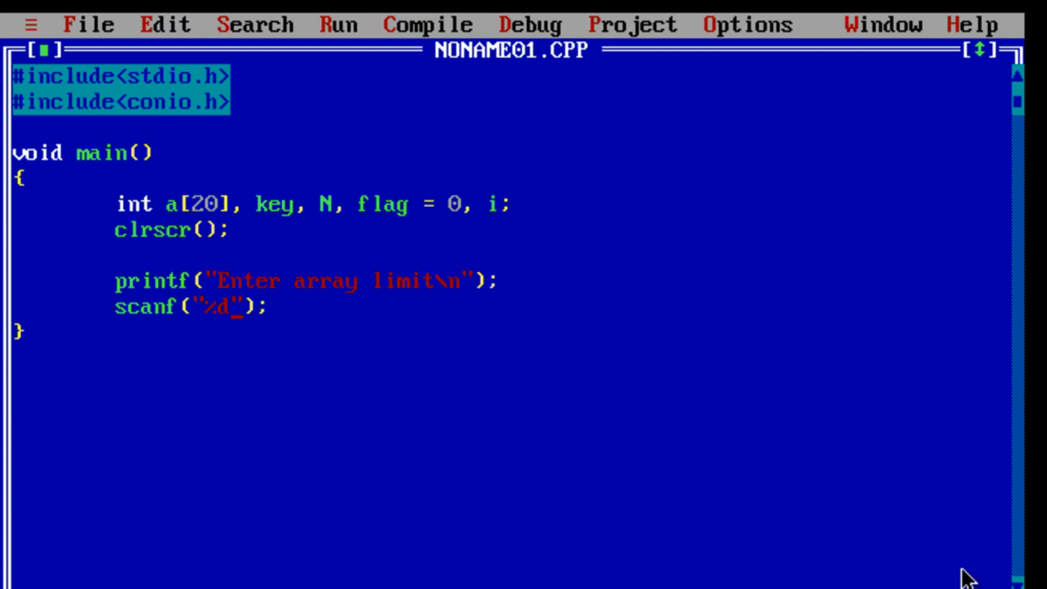
type("\",")
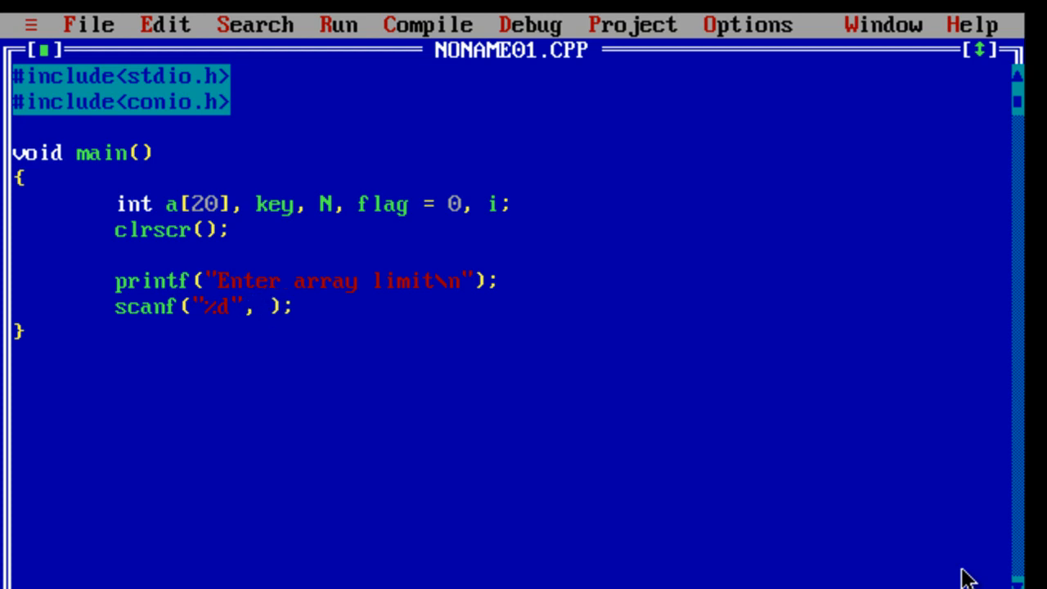
type("&N")
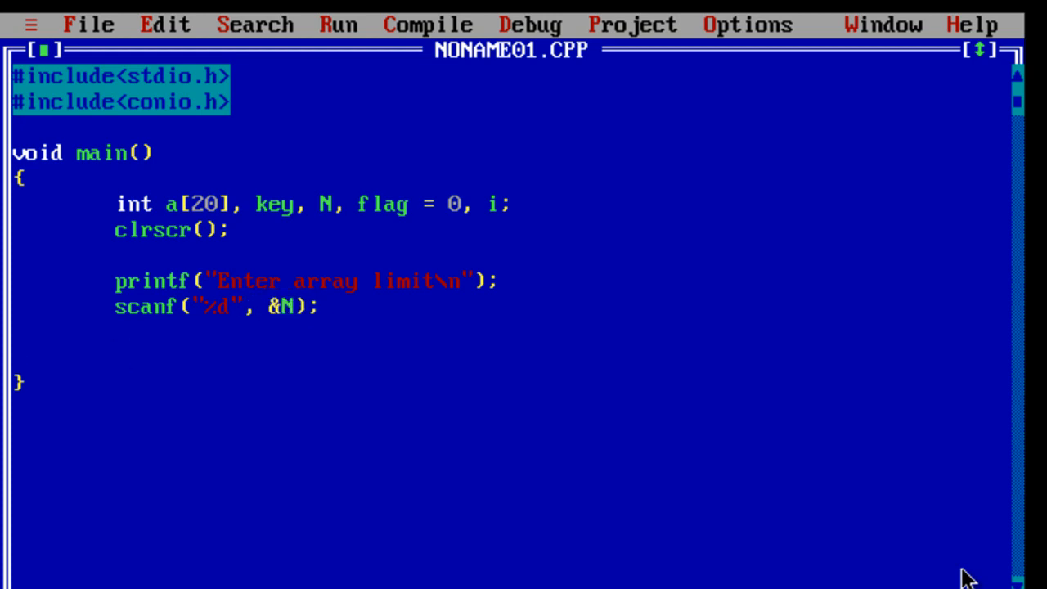
type("printf")
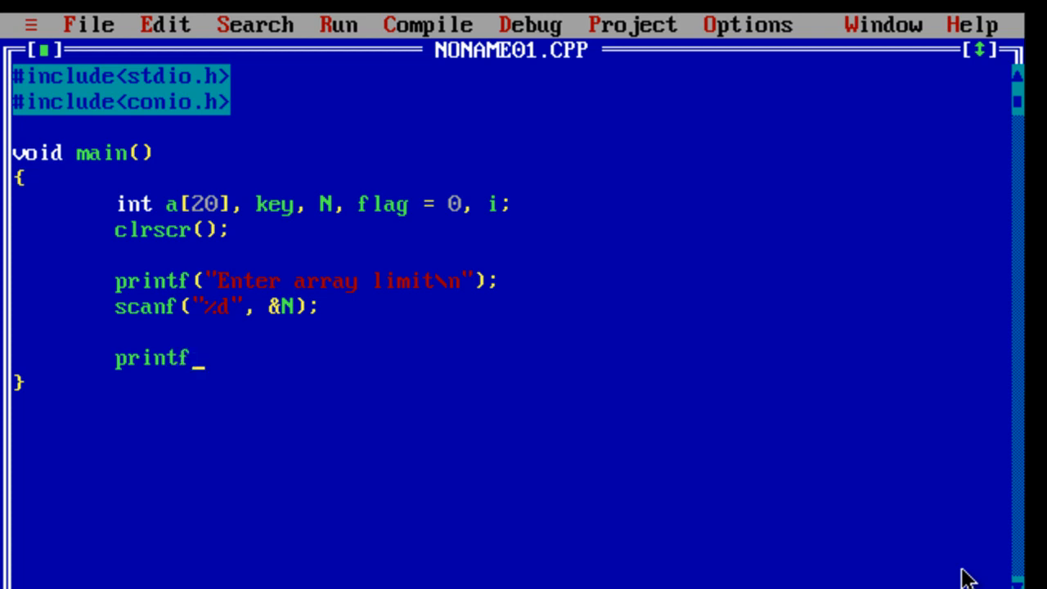
- Add printf("Enter %d elements\n", N); to prompt for the elements
type("();")
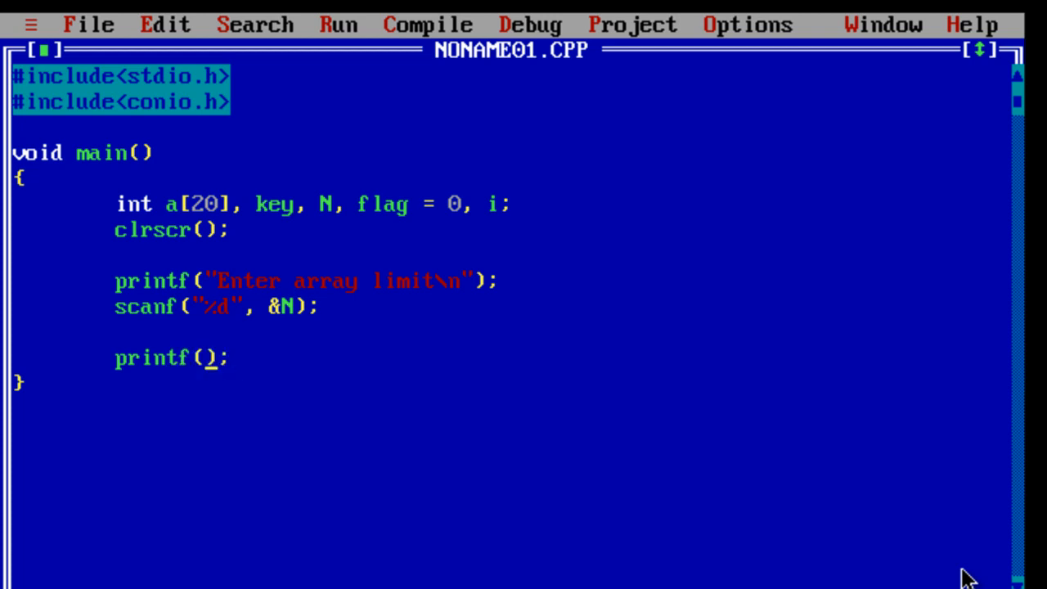
type("\"Enter \"")
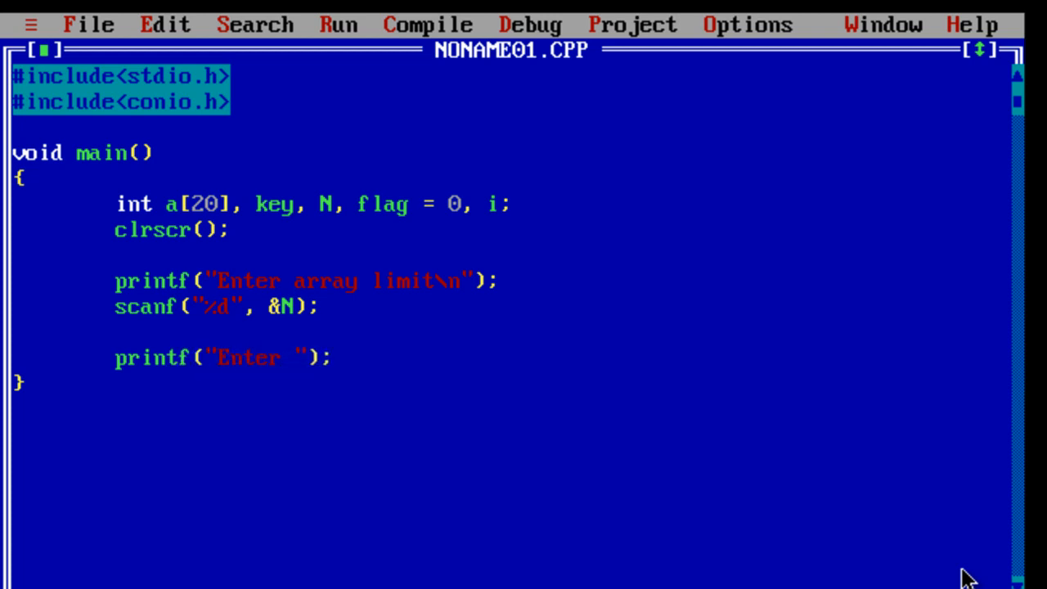
type("%d element")
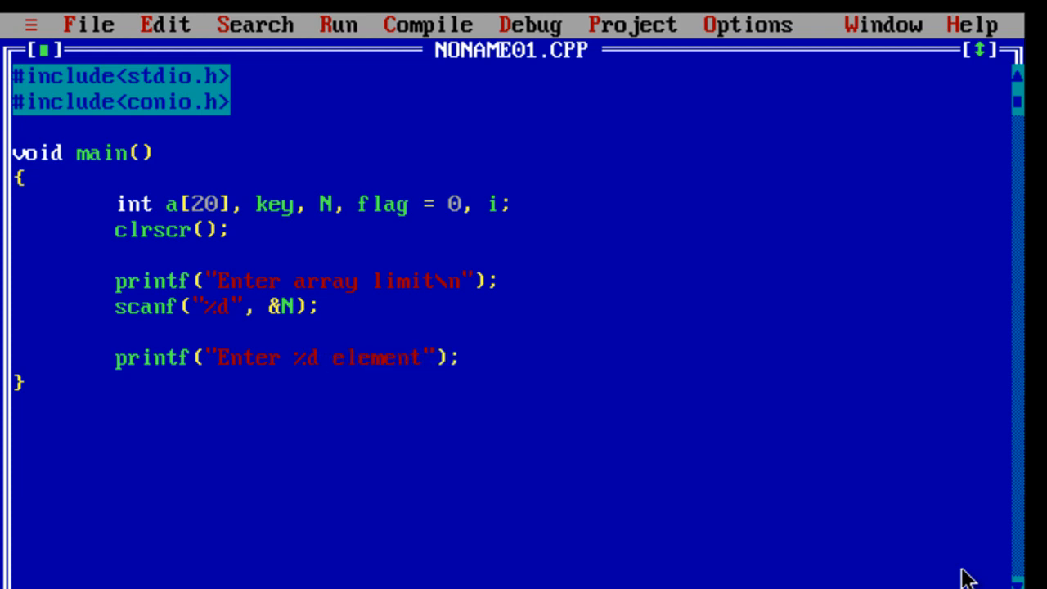
type("s\",")
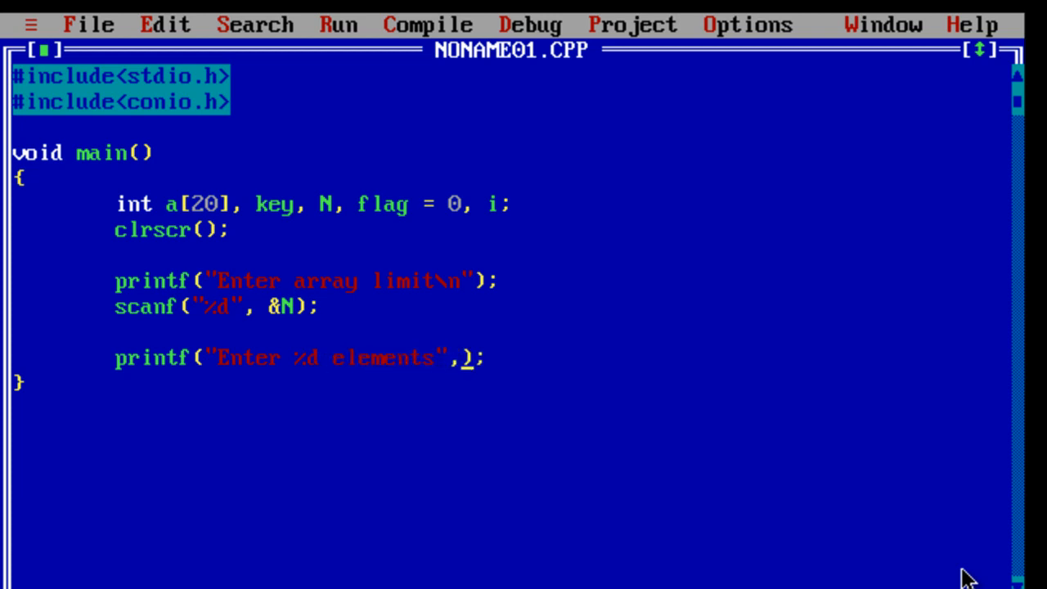
type("N")
type("fo")
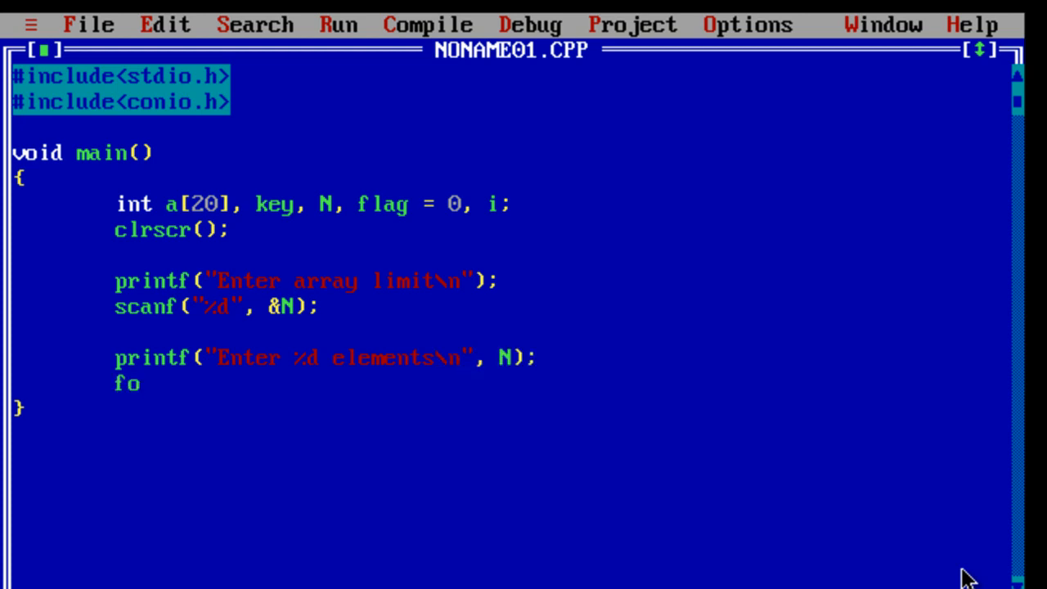
- Add for(i=0; i<N; i++) scanf("%d",&a[i]); to read the elements
type("r()")
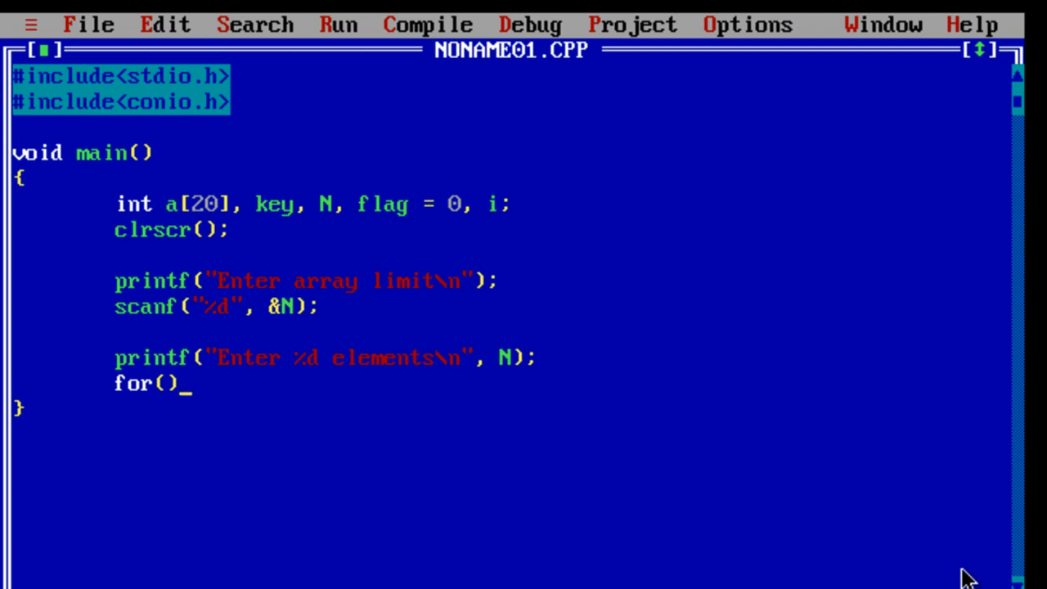
type("i=0; i")
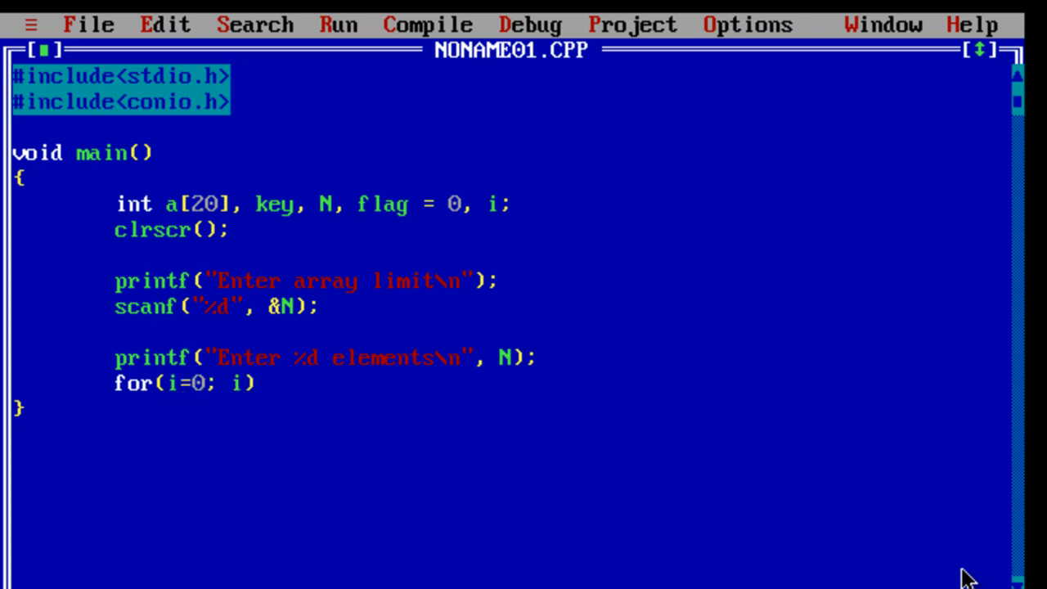
type("<N; i++")
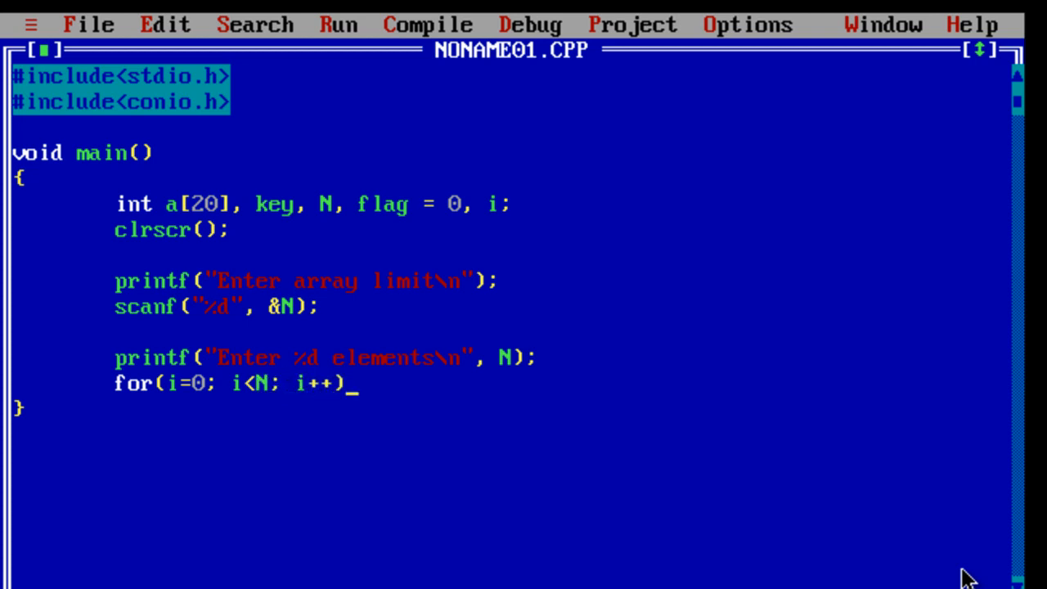
type("scnf")
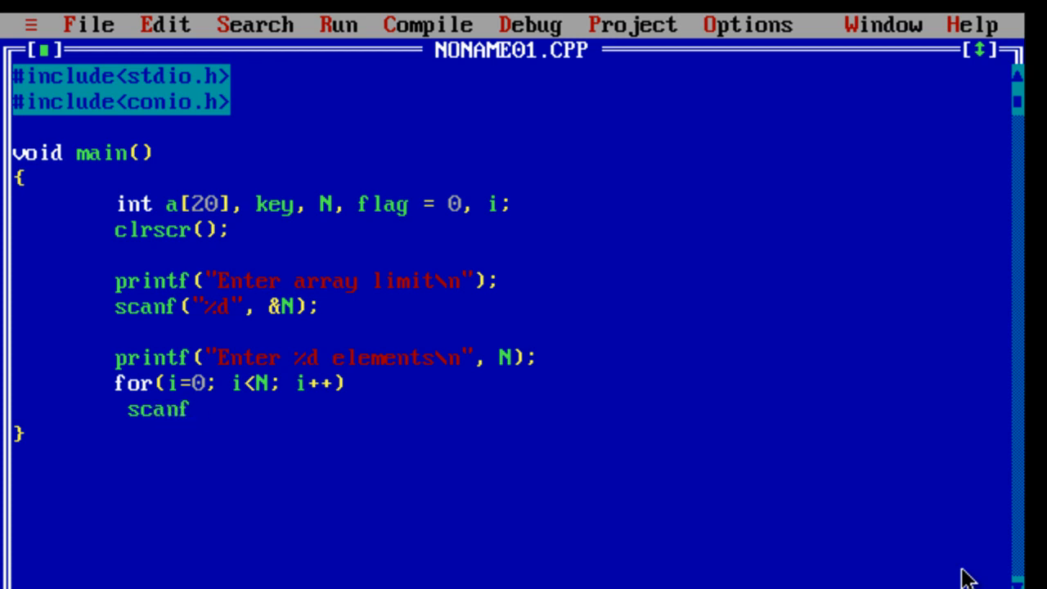
type("();")
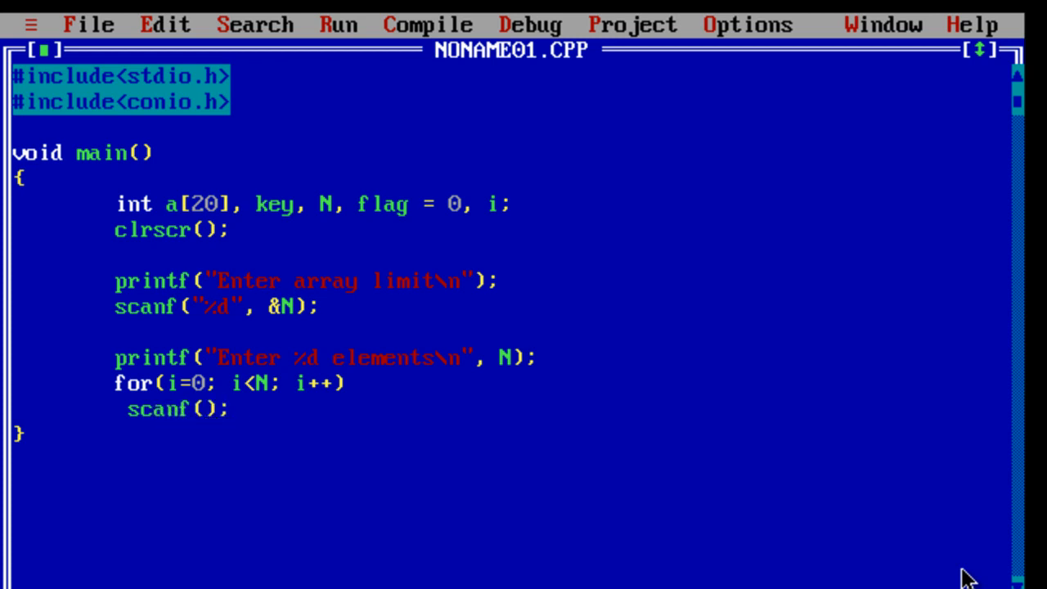
type("\"%d\",&")
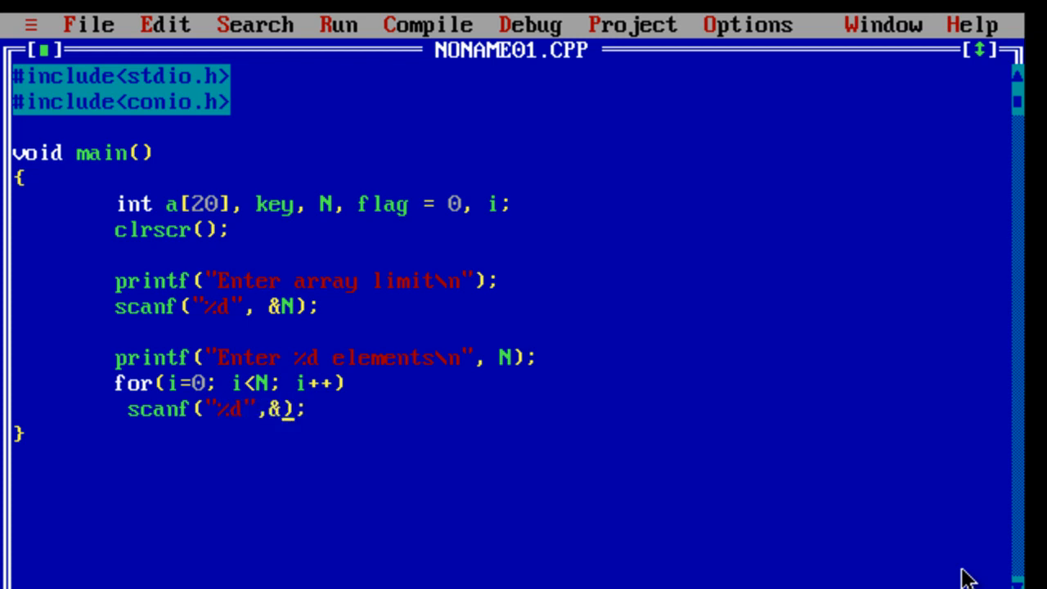
type("a[i]")
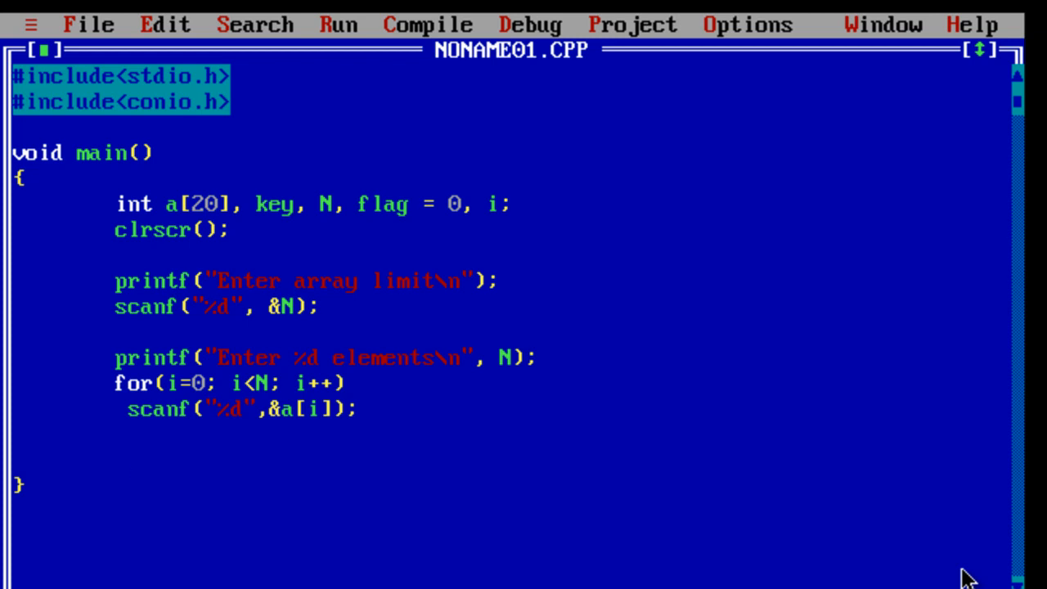
left_click(121, 469)
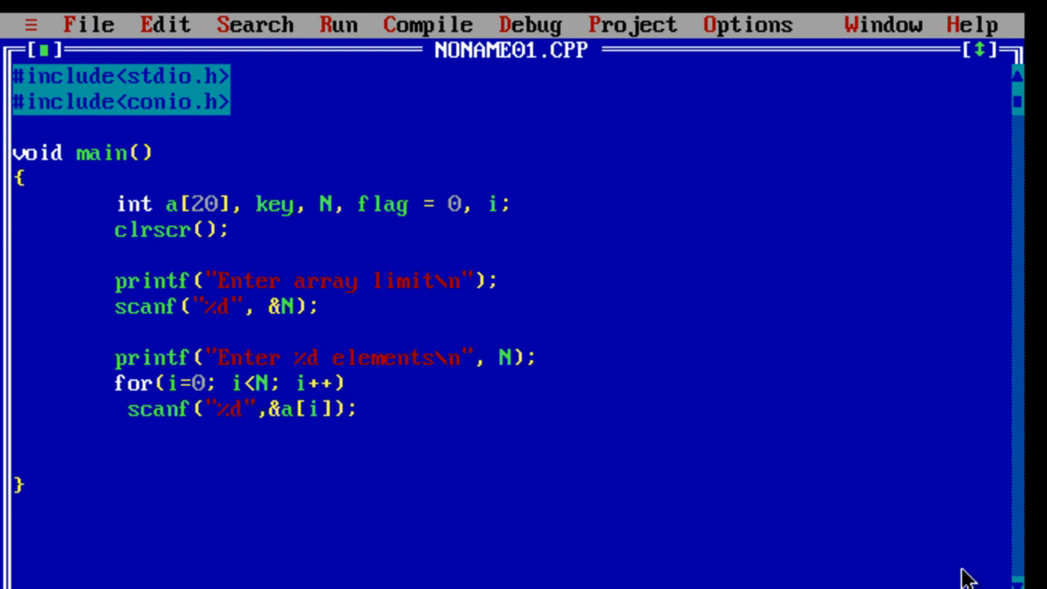
- Add printf("Enter the number to be searched\n"); and scanf("%d", &key);
type("printf")
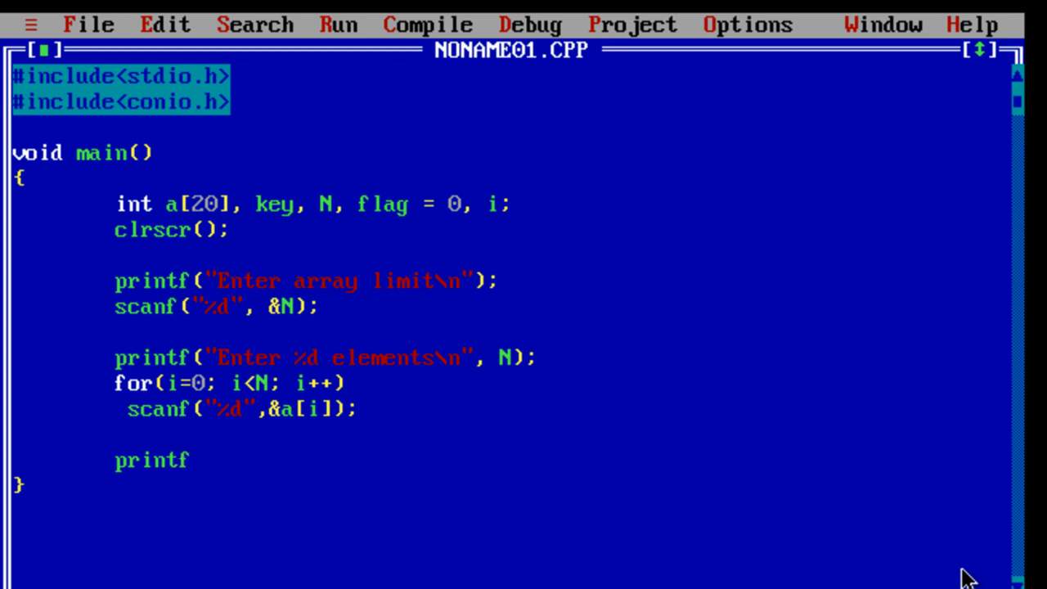
type("();")
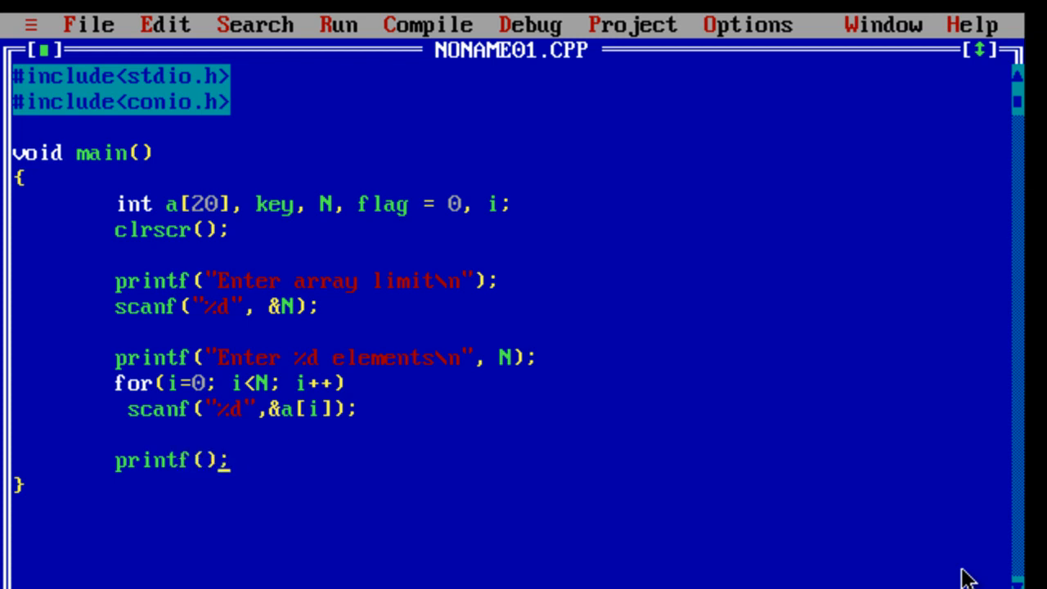
type("\"Enter the")
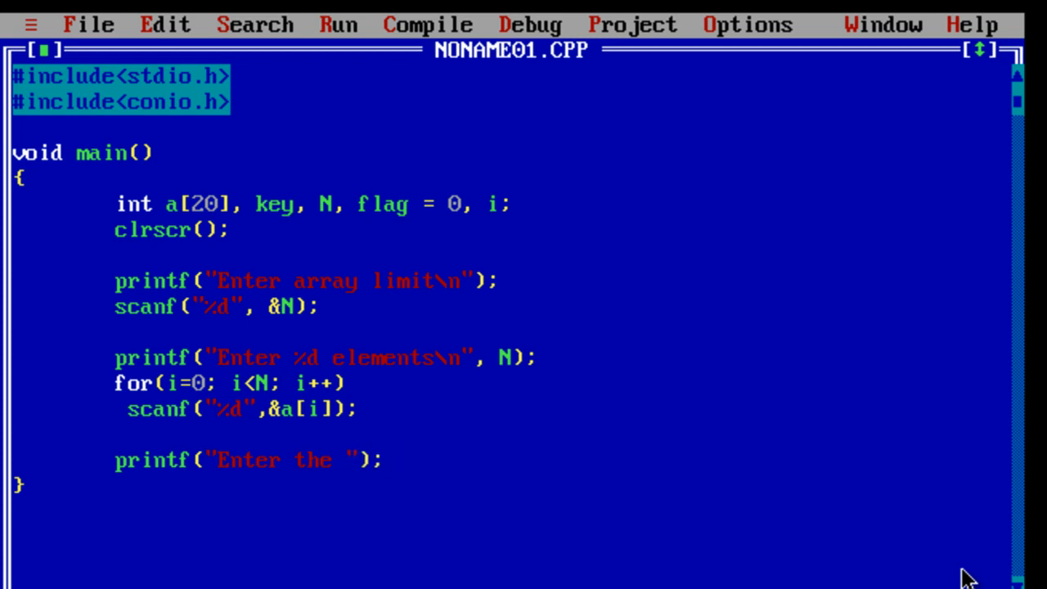
type("number to be")
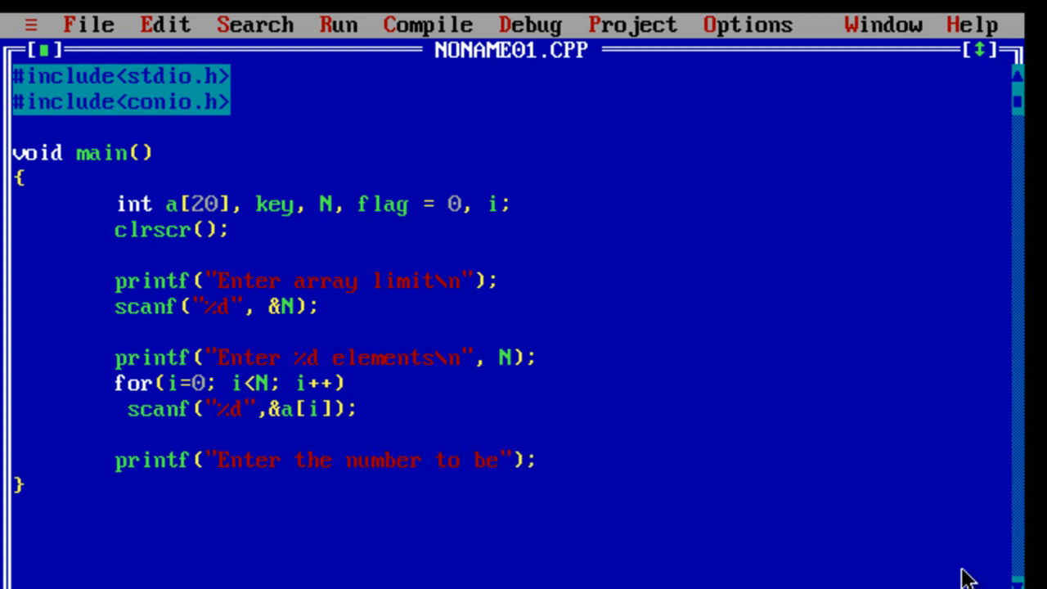
type("searched")
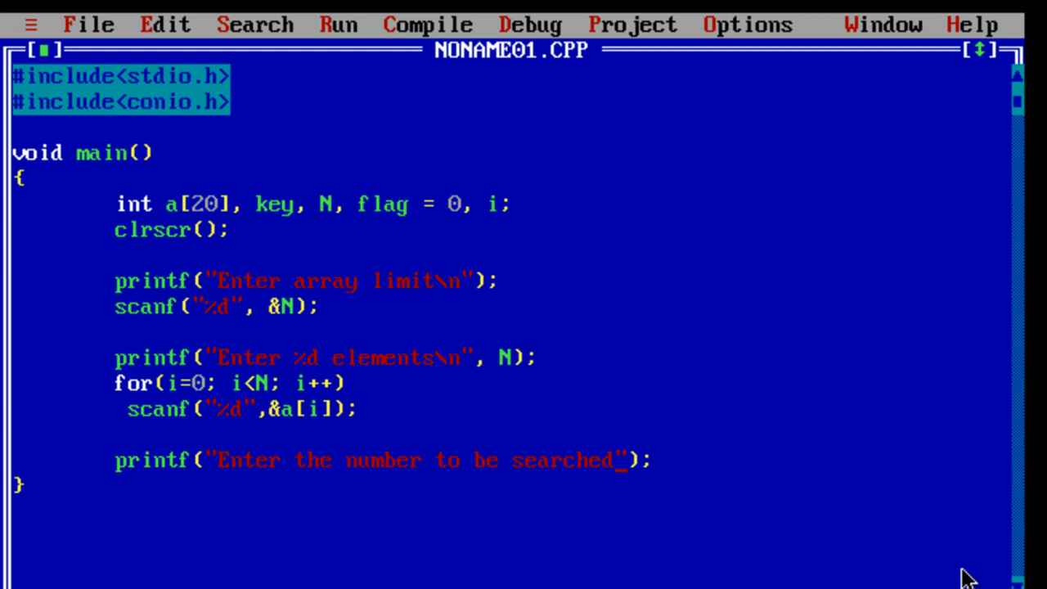
type("\\n")
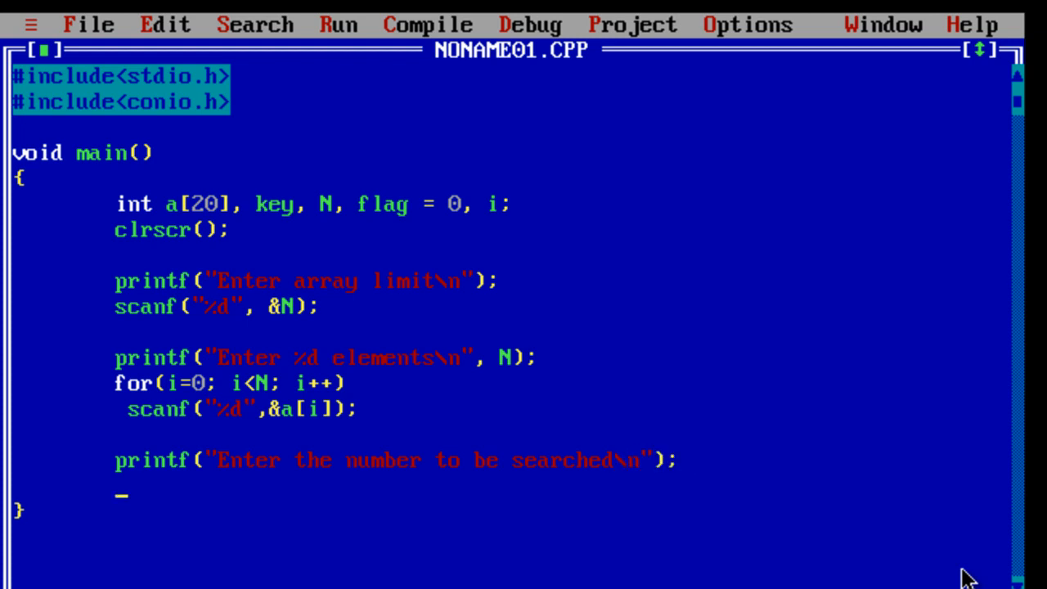
type("scanf()")
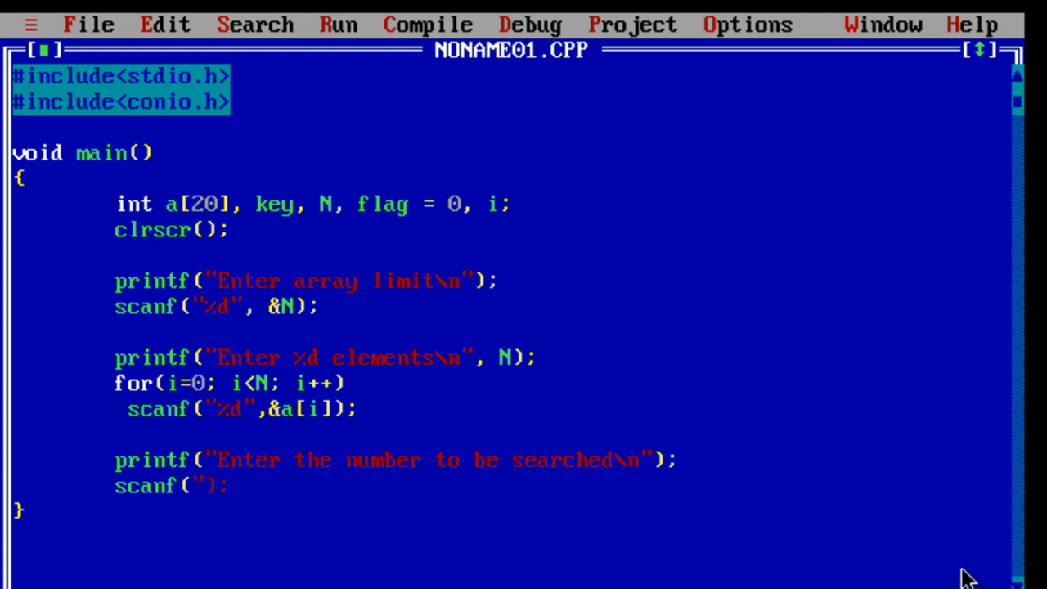
type("\", &")
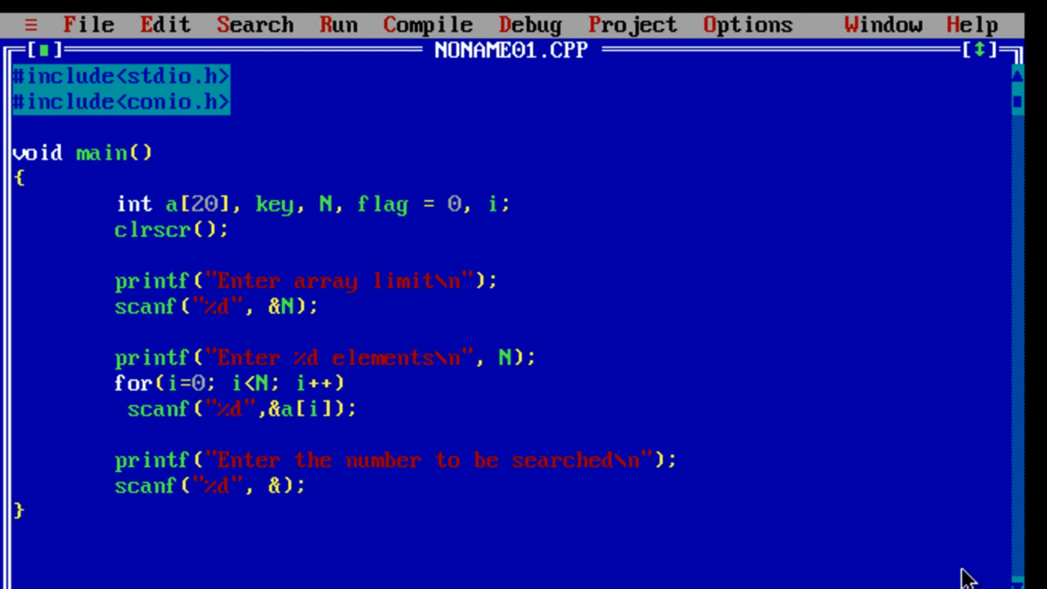
type("key")
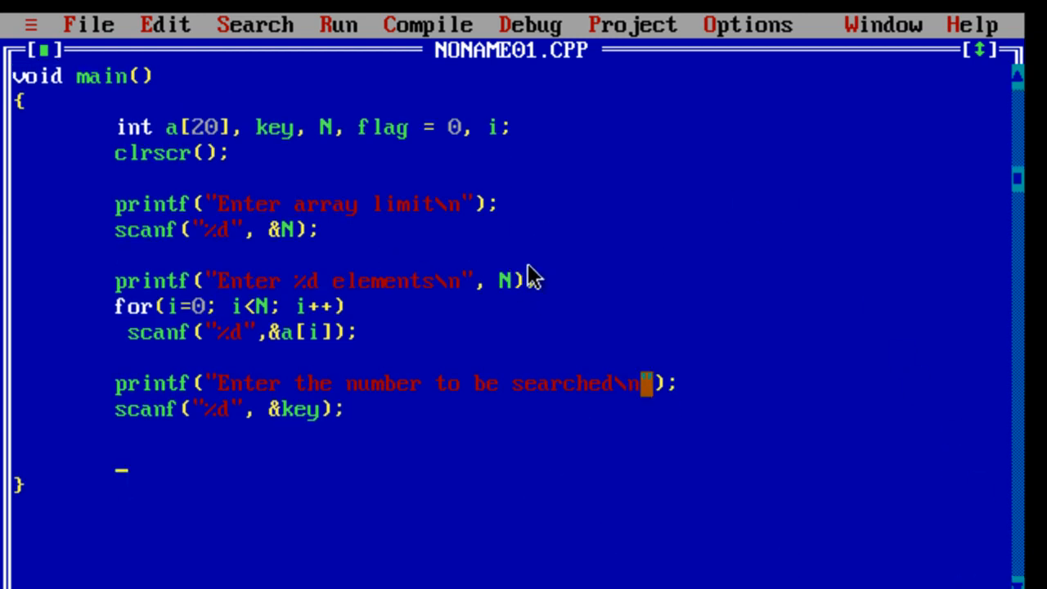
- Add the search loop header for(i=0; i<N; i++)
type("for()")
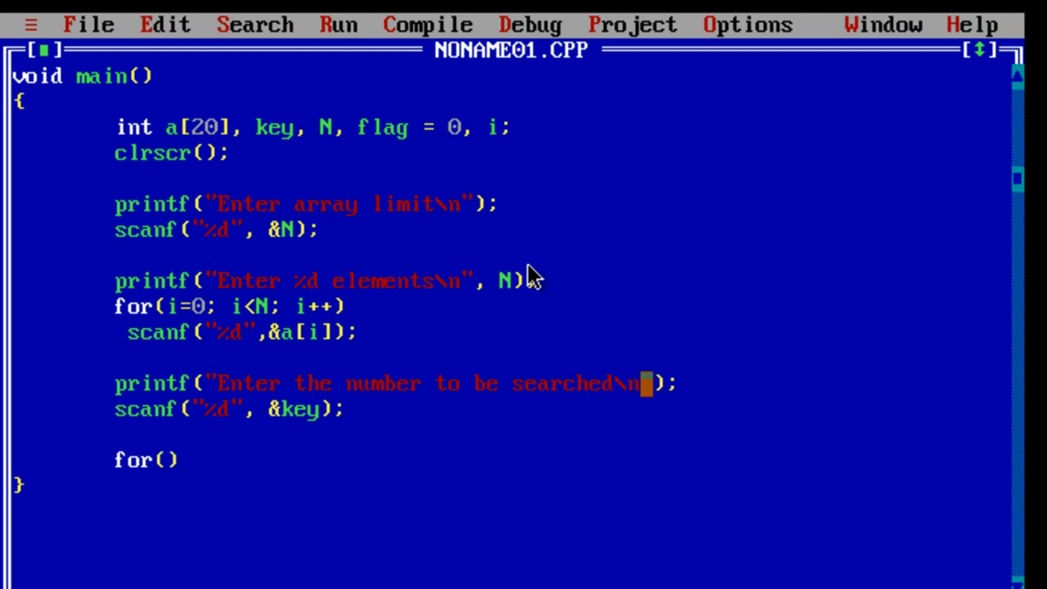
type("i=0;")
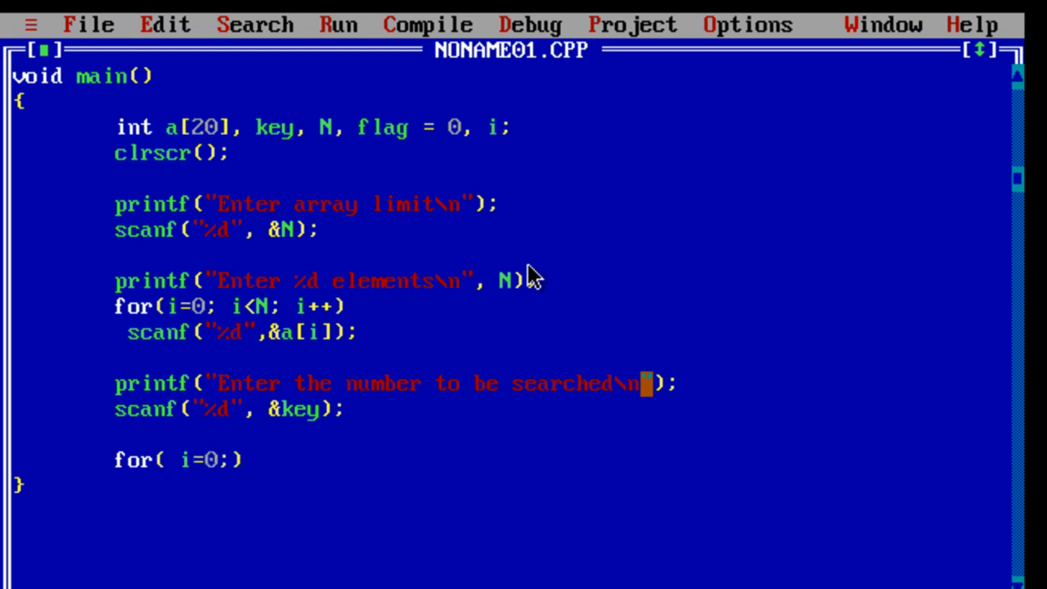
type("i<N; i")
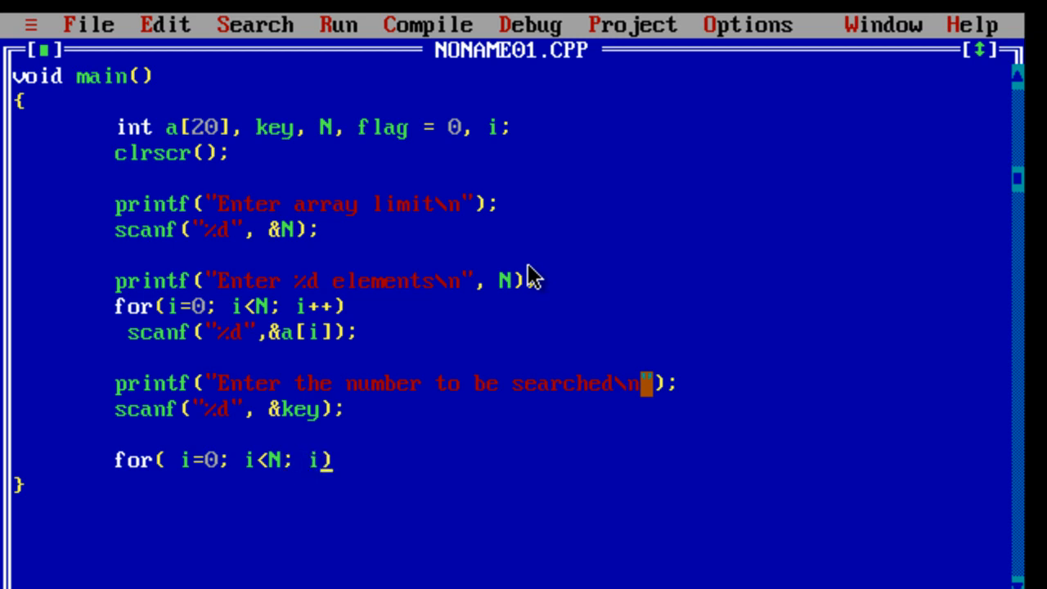
type("++)")
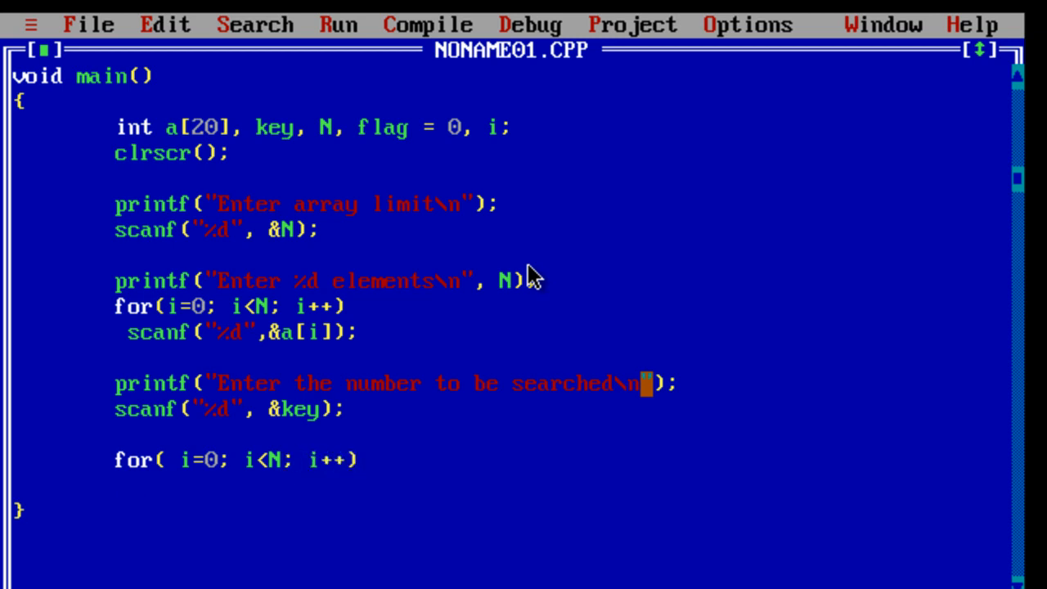
- Inside the loop, add if(a[i] == key) { flag = 1; break; }
type("if")
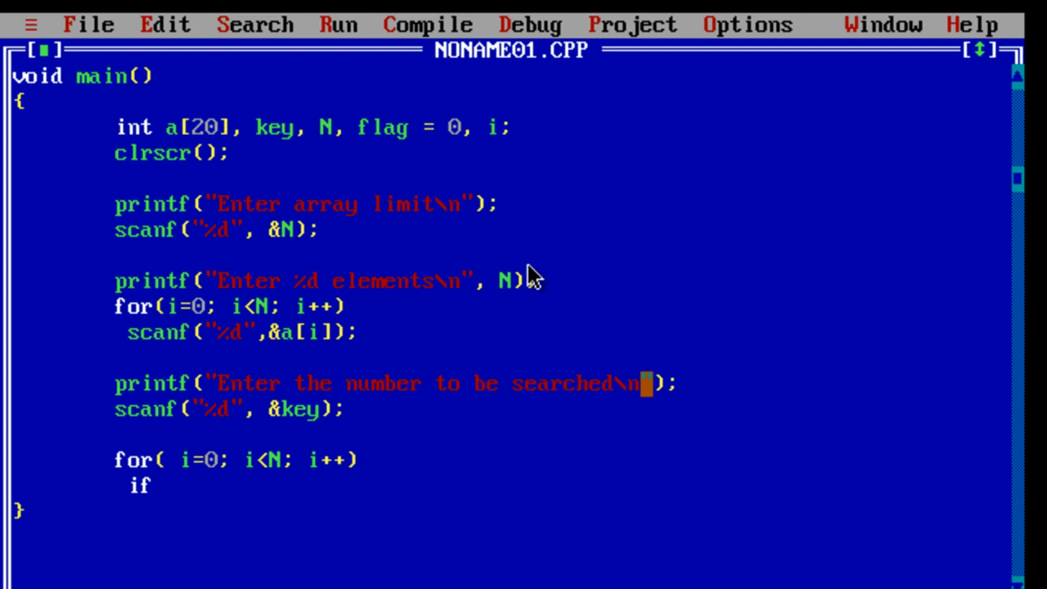
type("( a)")
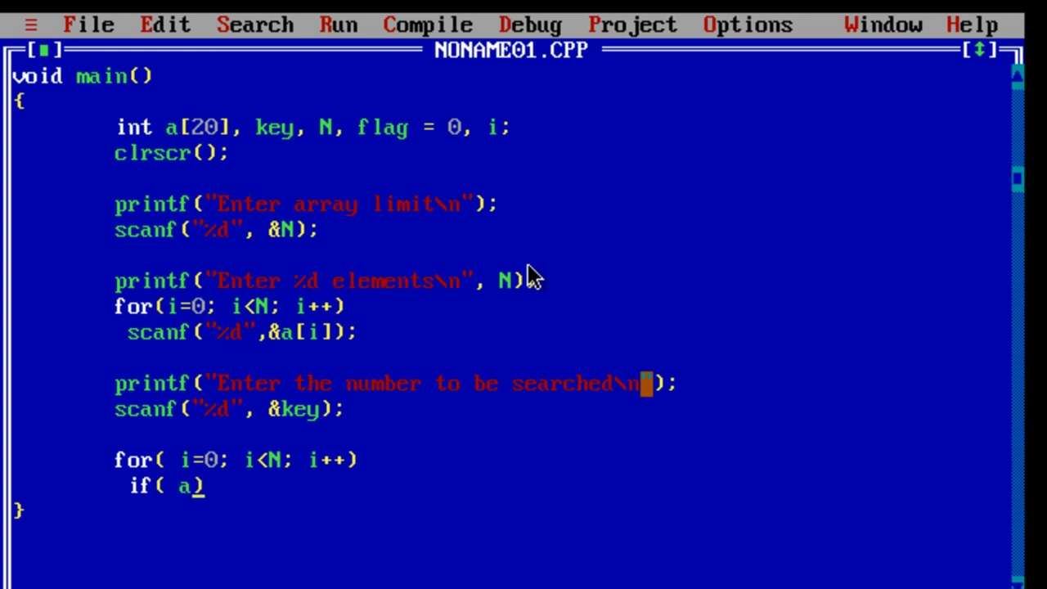
type("[i]")
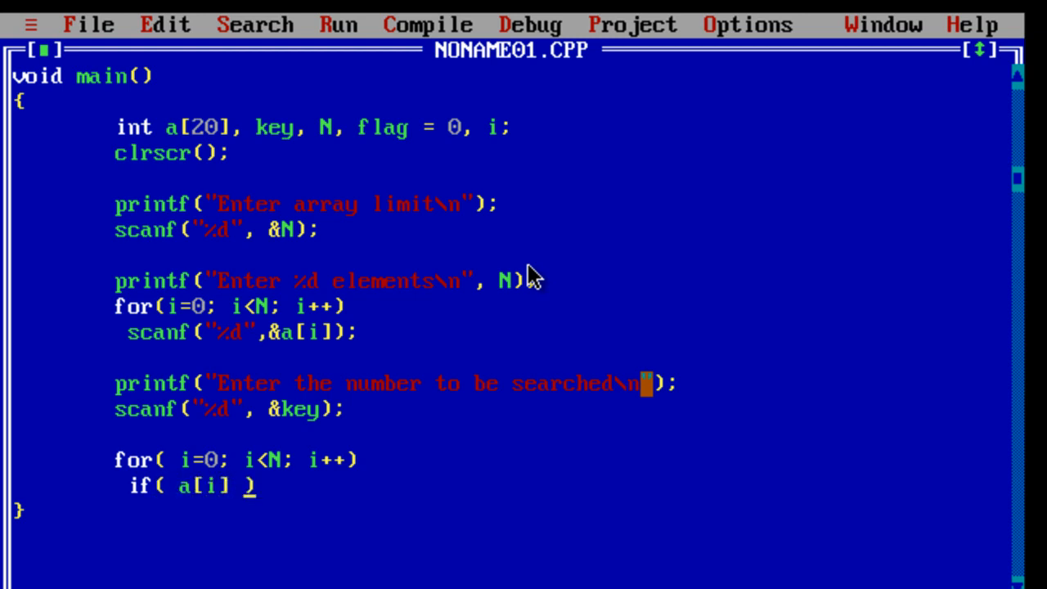
type("== key")
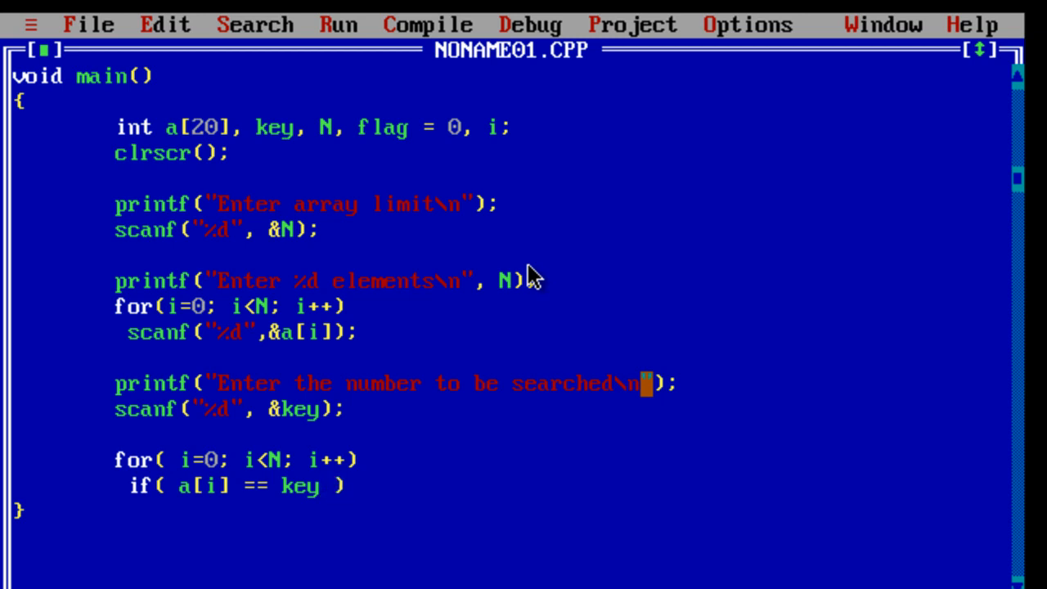
type("{")
type("}")
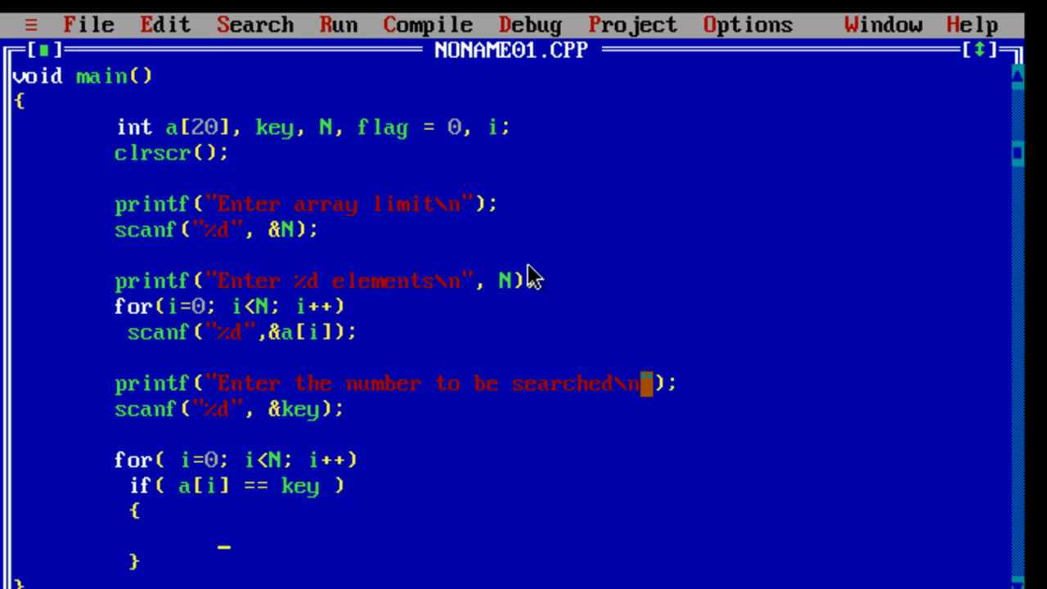
type("flag =")
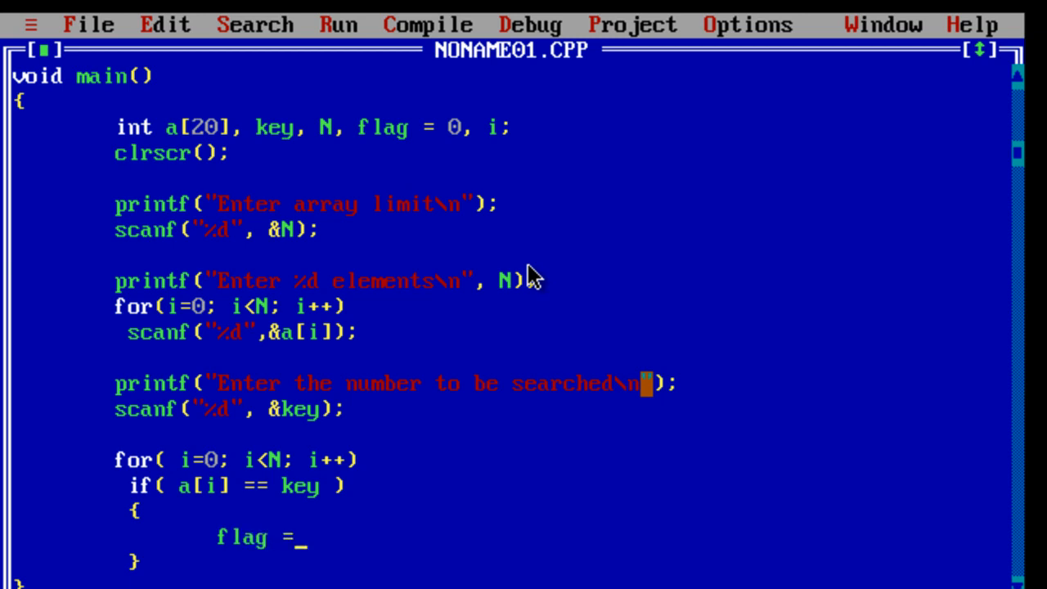
type("1;")
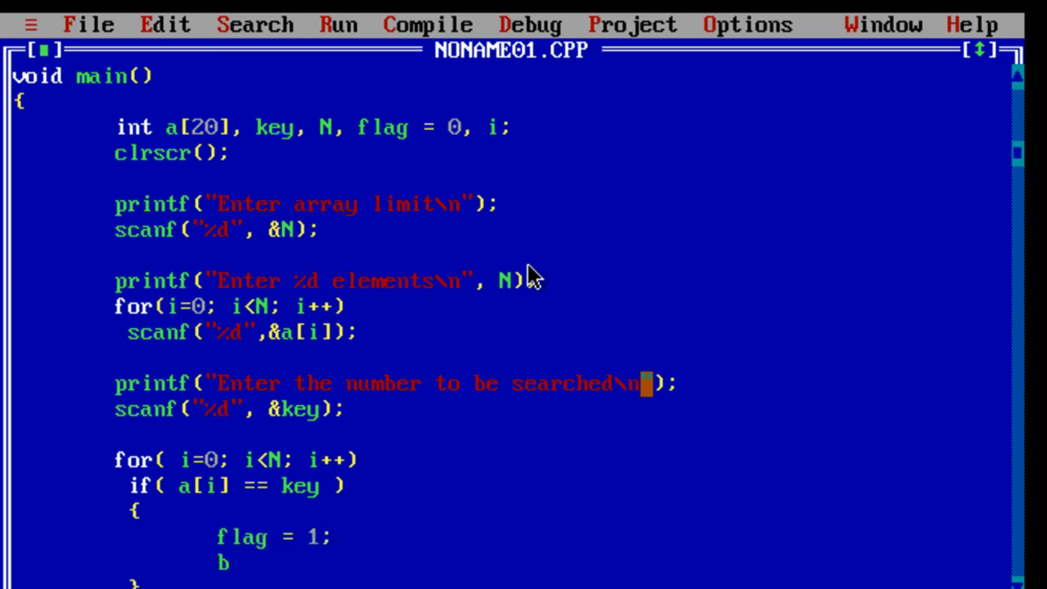
type("reak;")
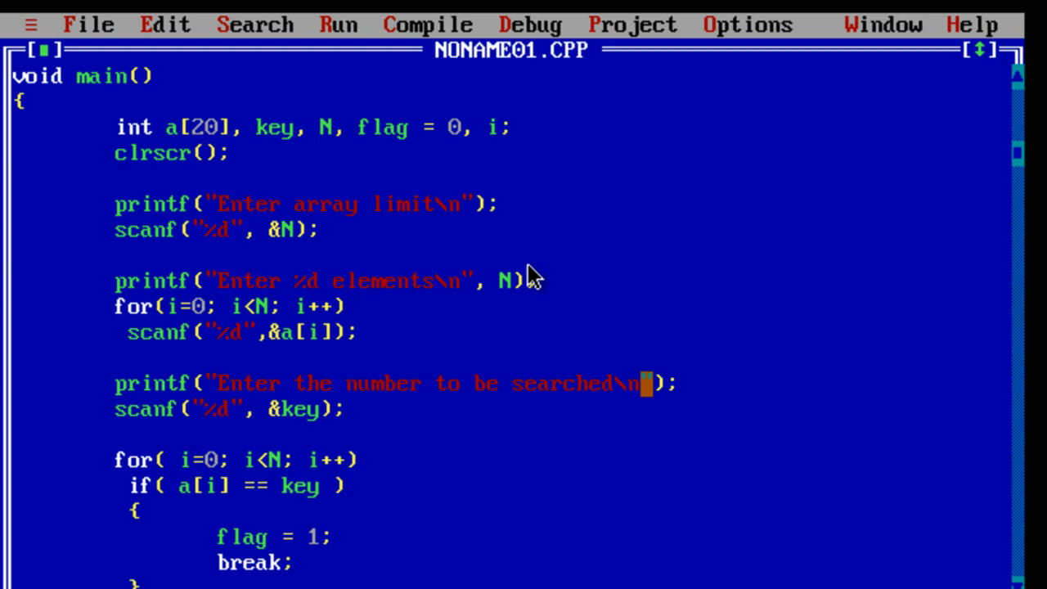
scroll("down", 3)
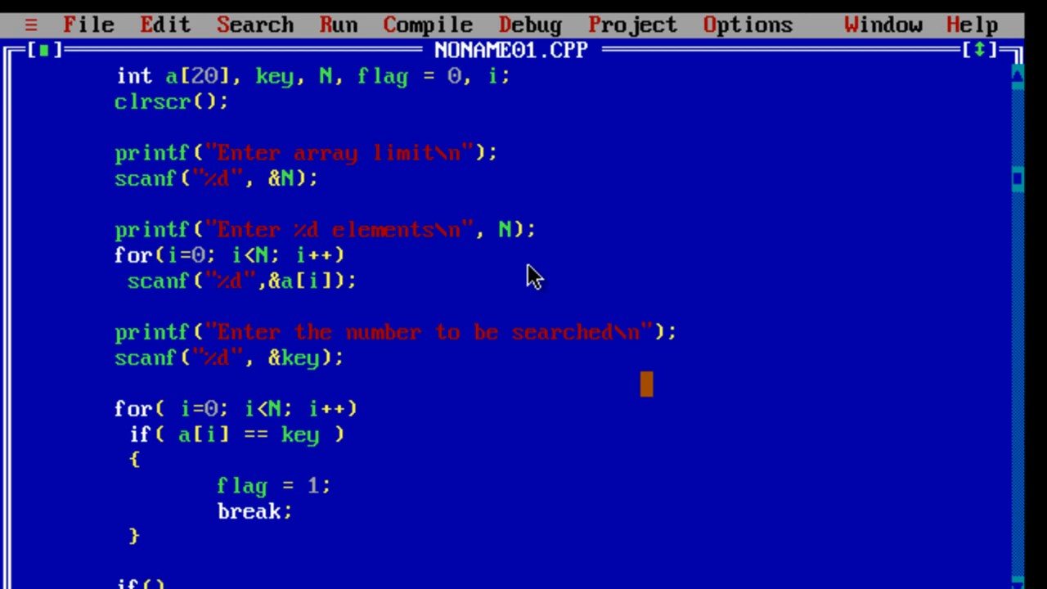
- Add if(flag) printf("\nSearch Successful\n");
type("fla")
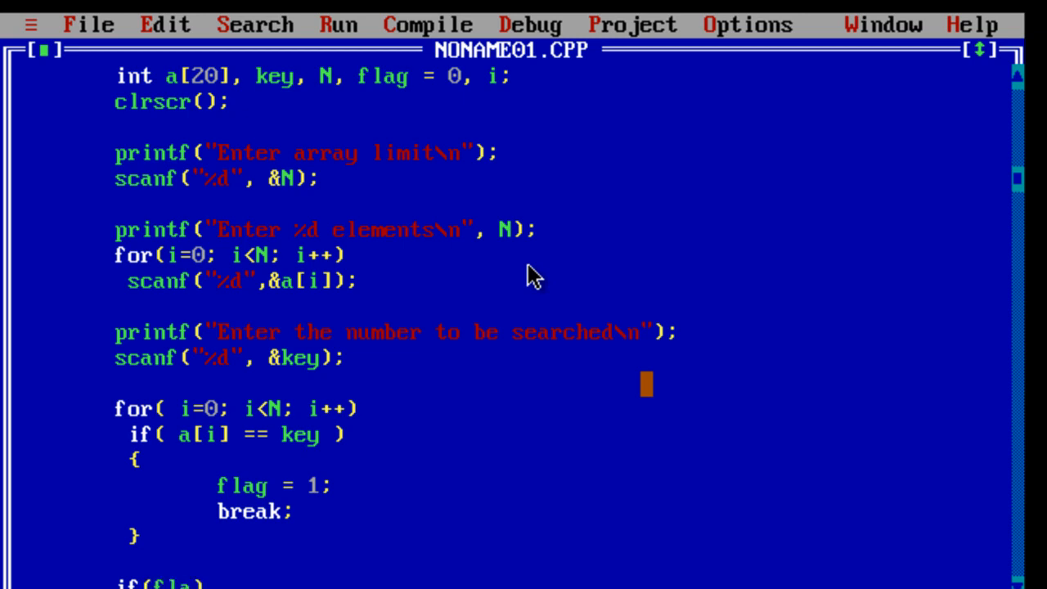
scroll("down", 3)
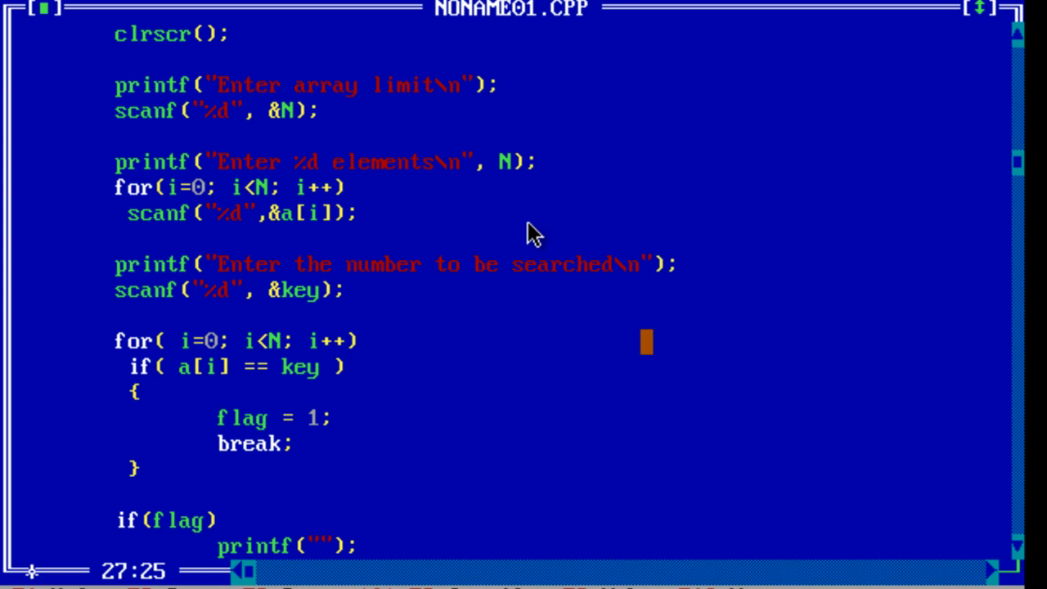
type("\\nSearch Successful\\n")
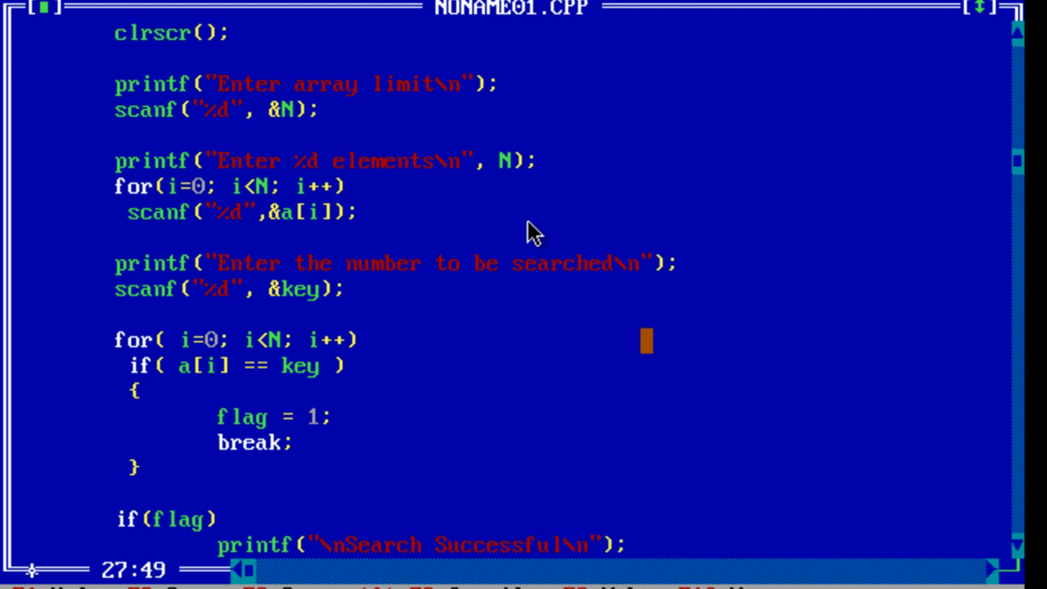
scroll("down", 3)
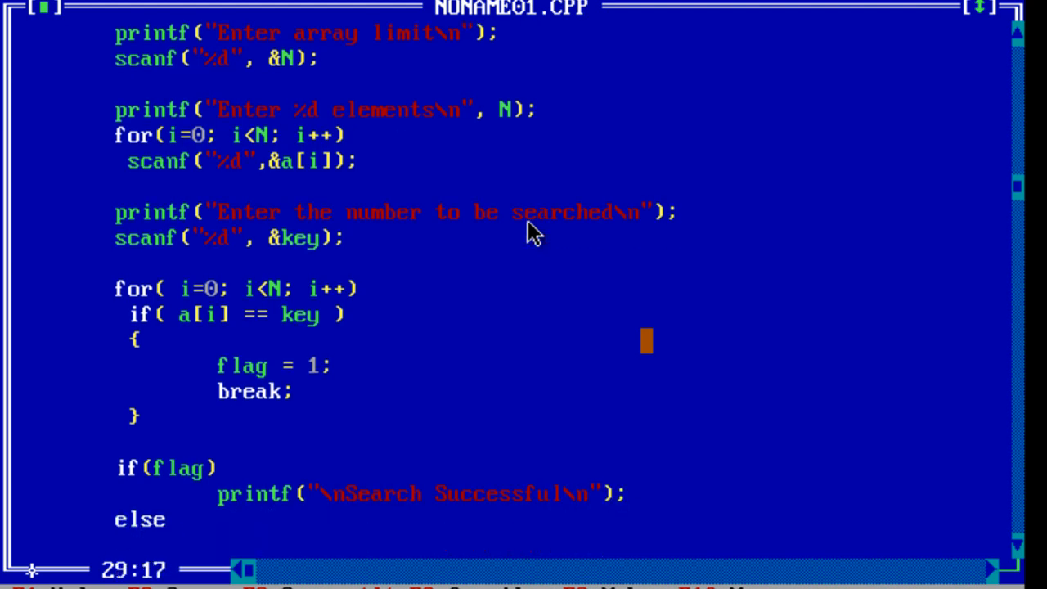
- Add else printf("\nSearch Failed\n"); followed by getch();
type("printf")
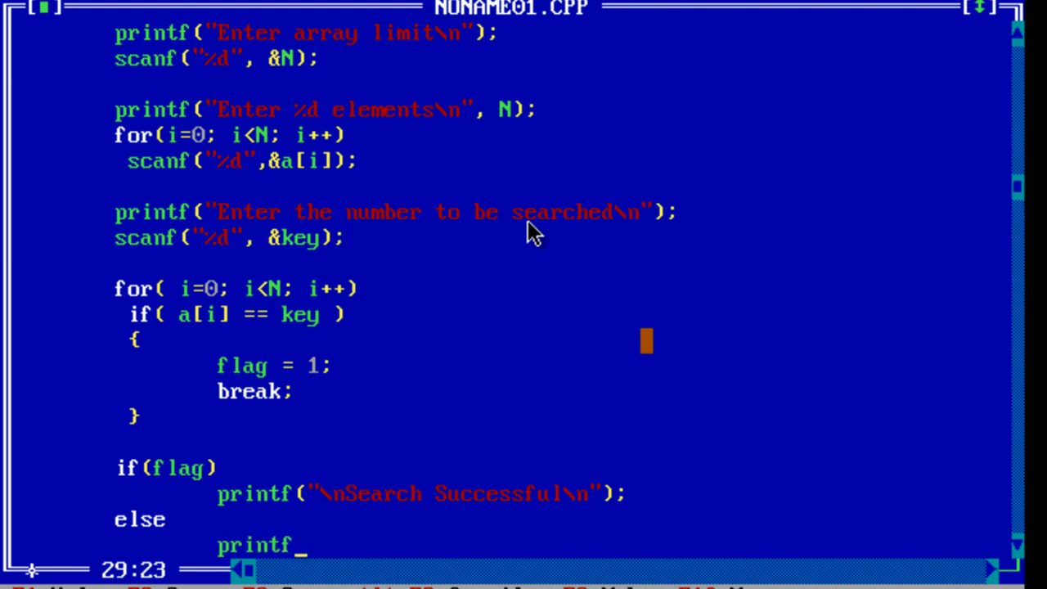
type("();")
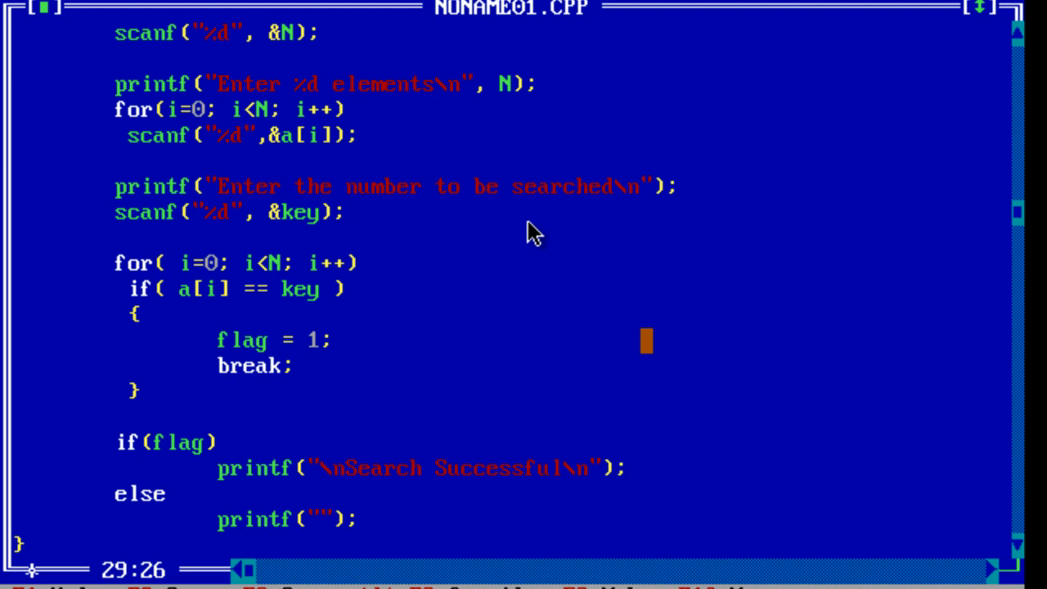
type("\\n S")
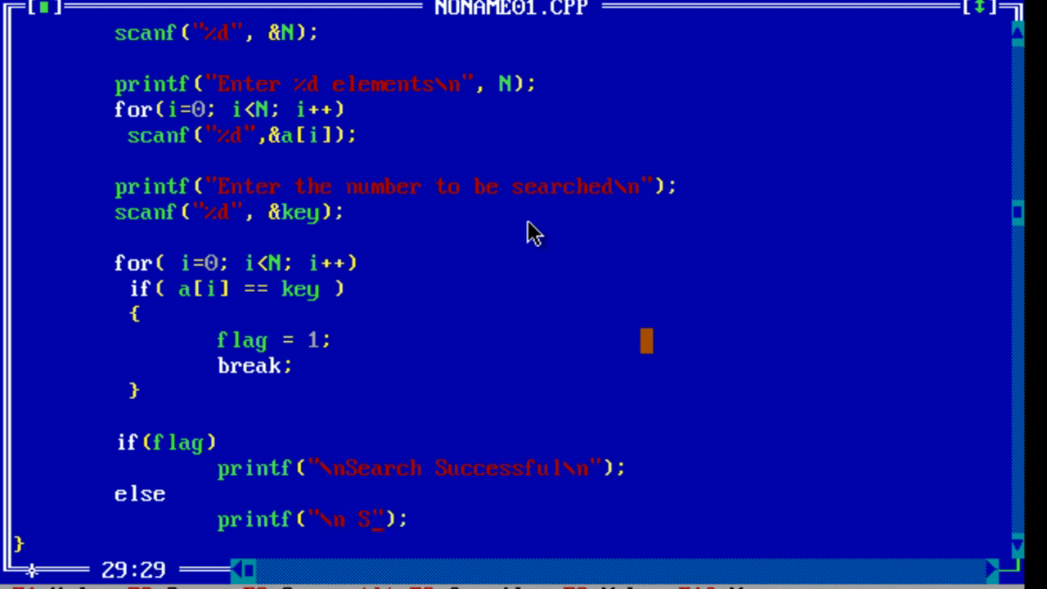
type("earch Failed")
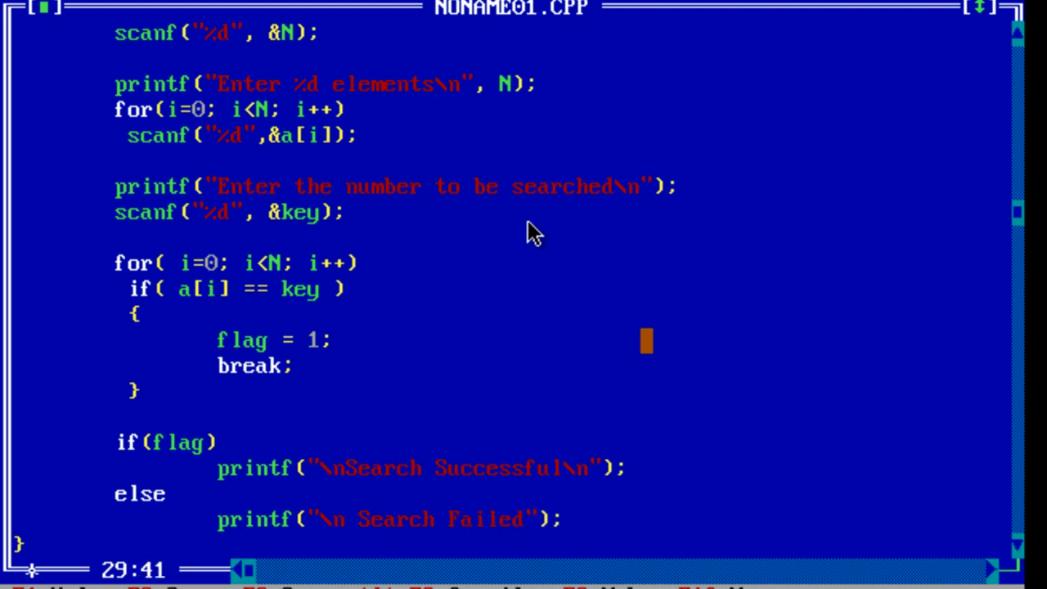
type("\\n")
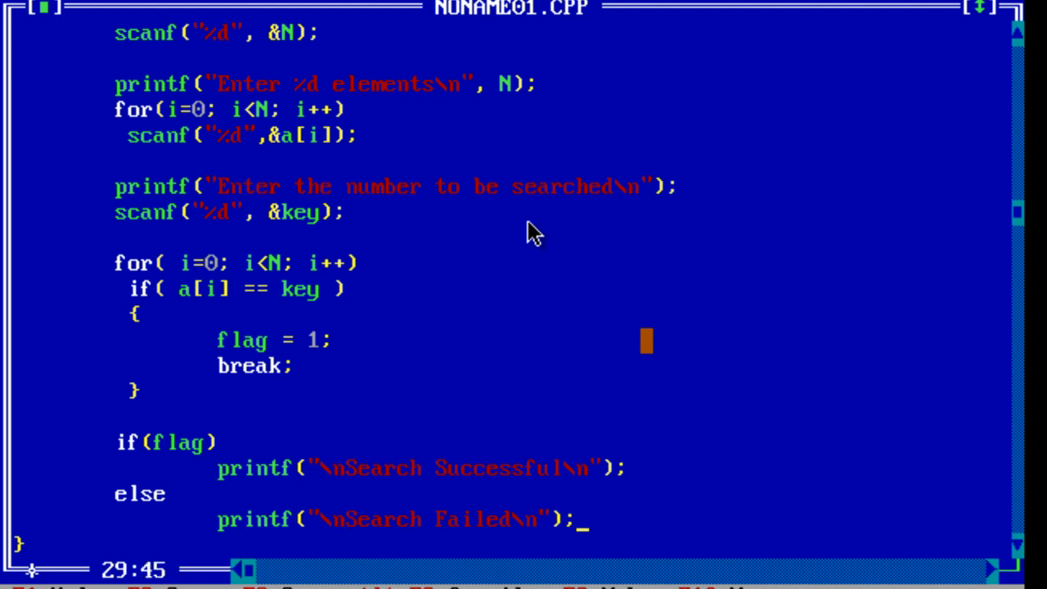
type("get")
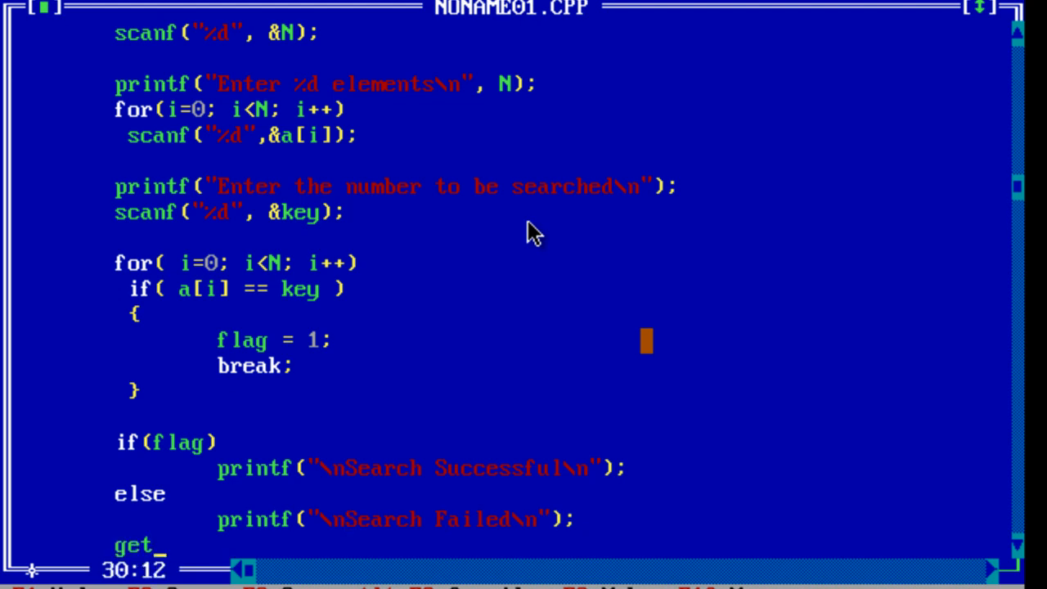
type("ch();")
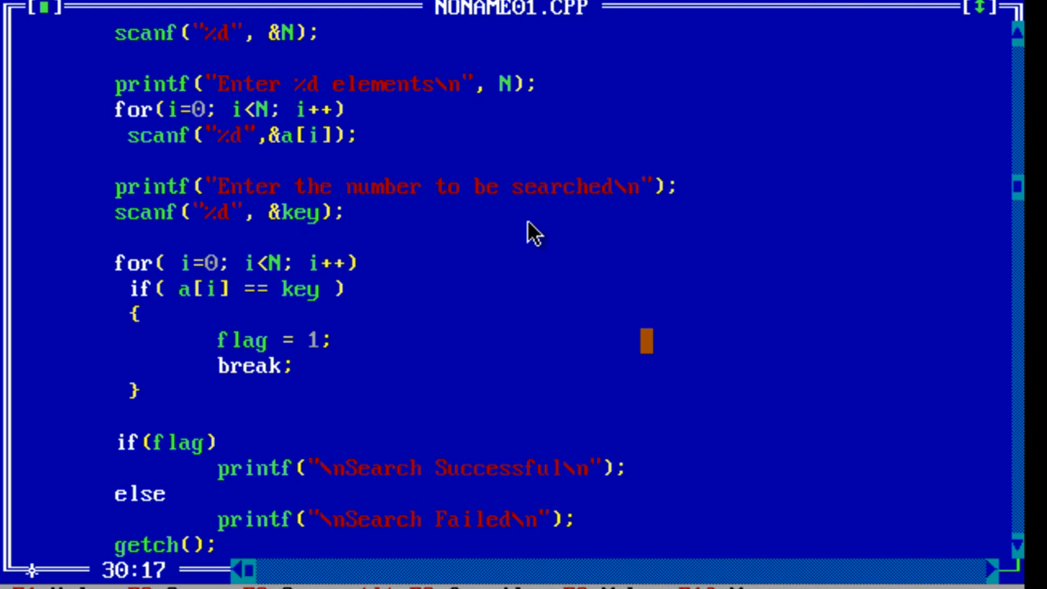
scroll("down", 3)
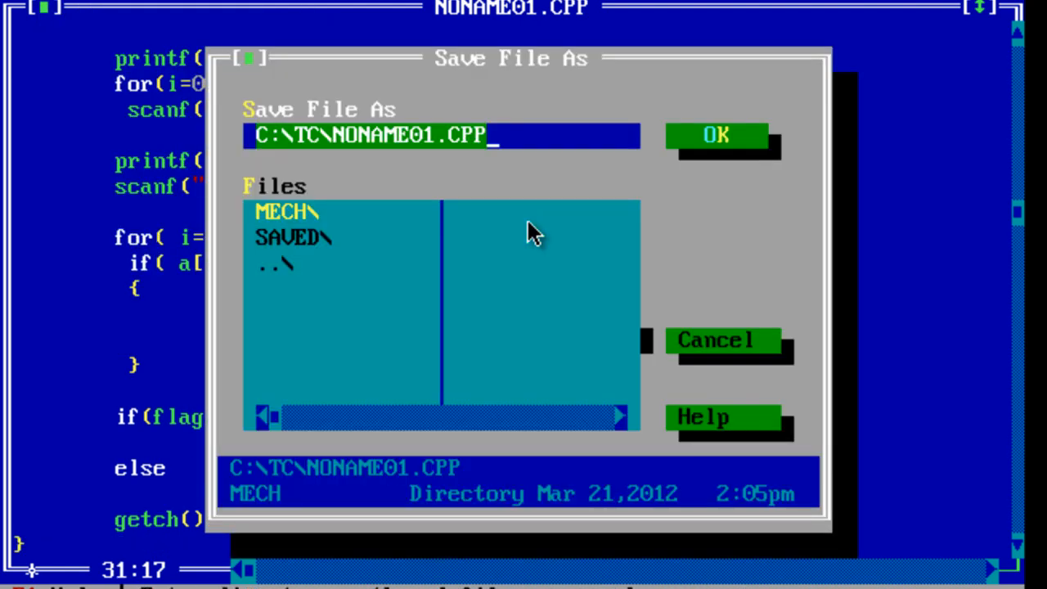
- Save the program as linear_search in the SAVED folder
double_click(293, 237)
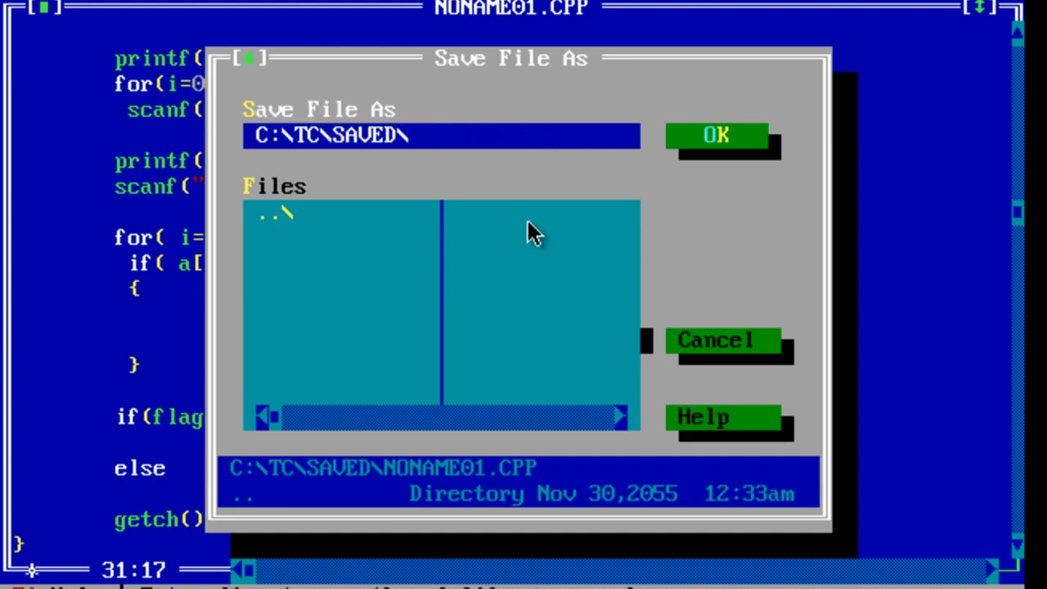
type("linear_search")
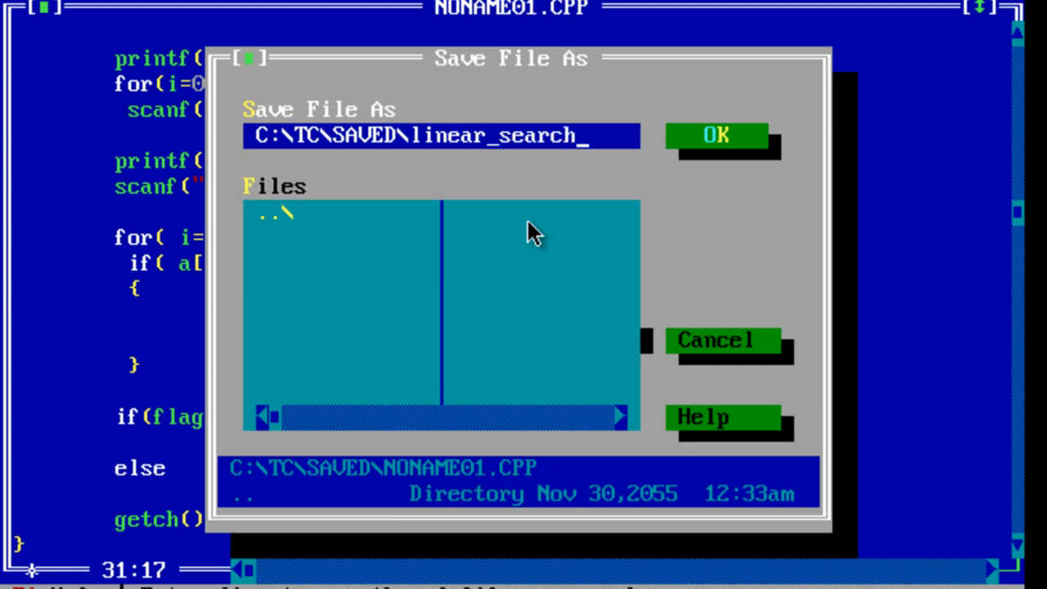
left_click(716, 135)
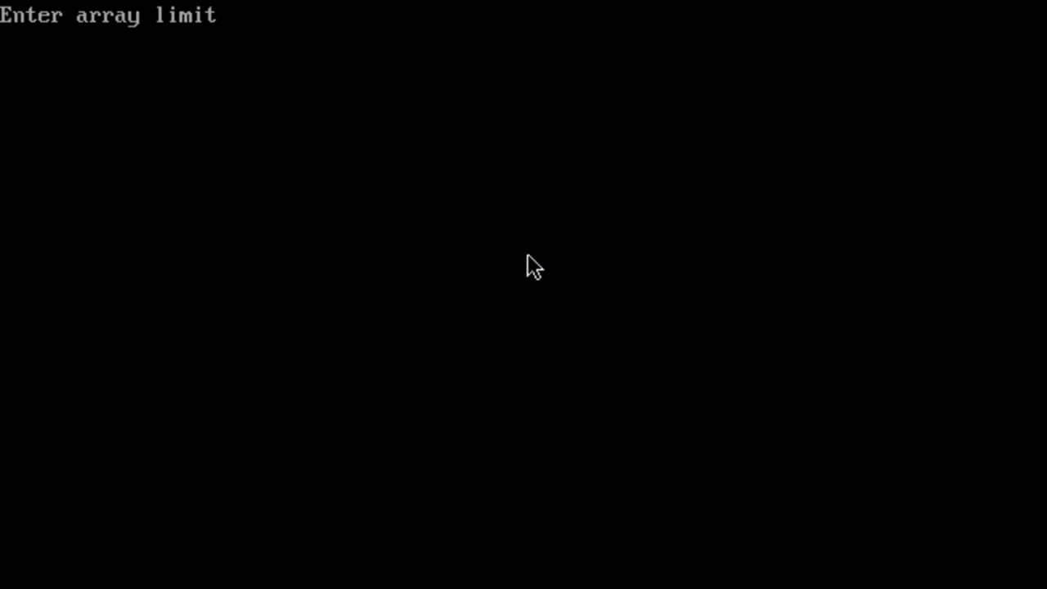
- Enter limit 5, elements 77, 0, 13, 9, 55, and search key 9
type("5")
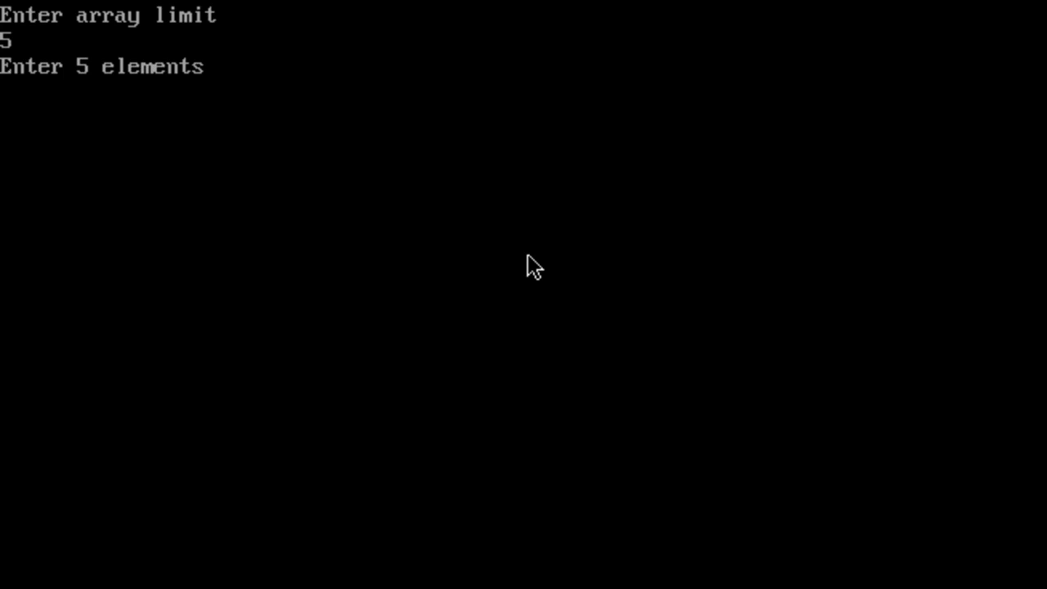
type("77")
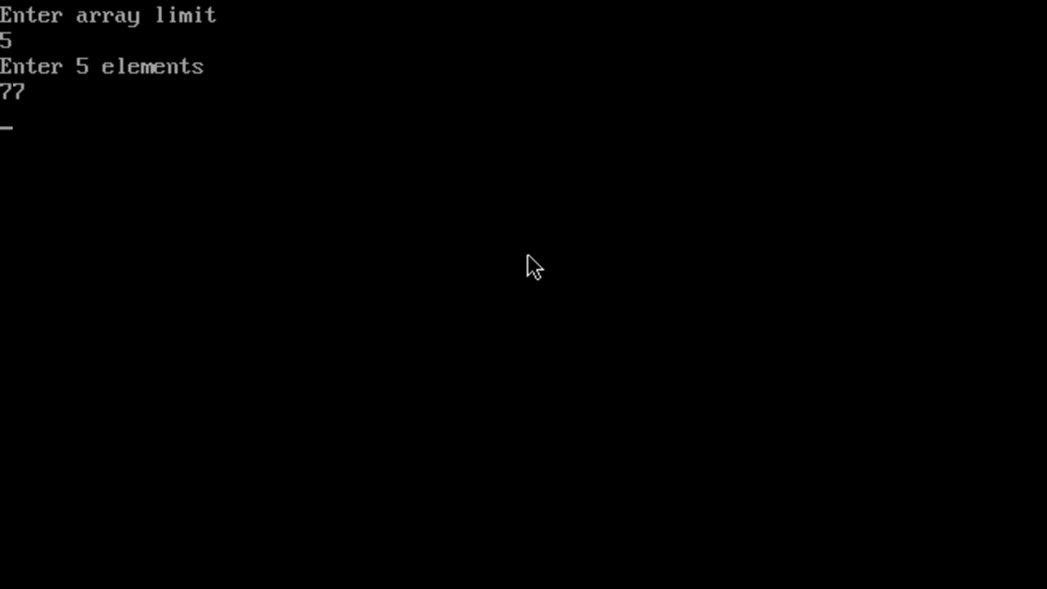
type("0")
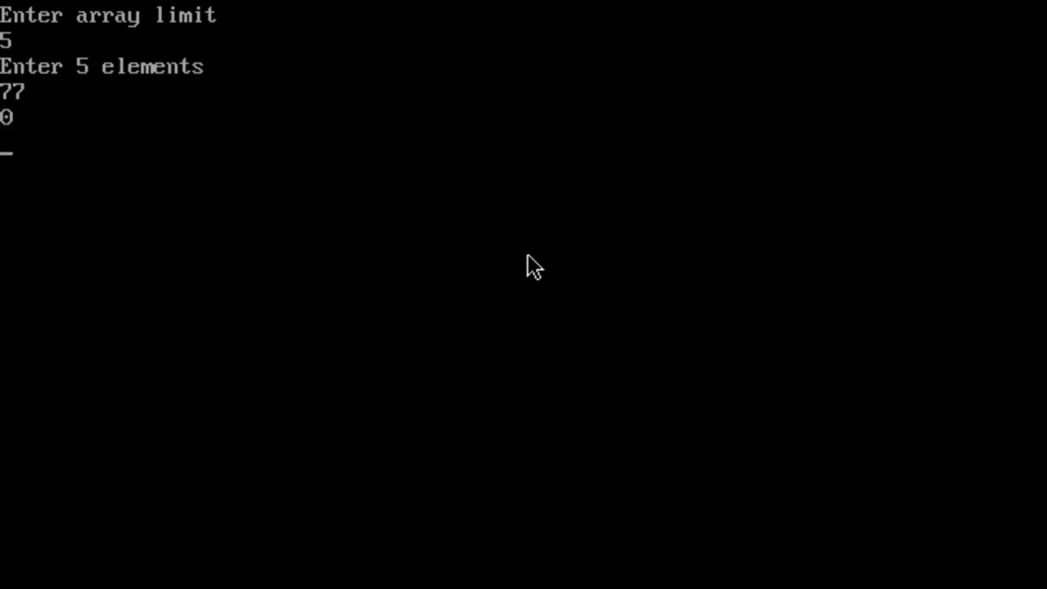
type("13")
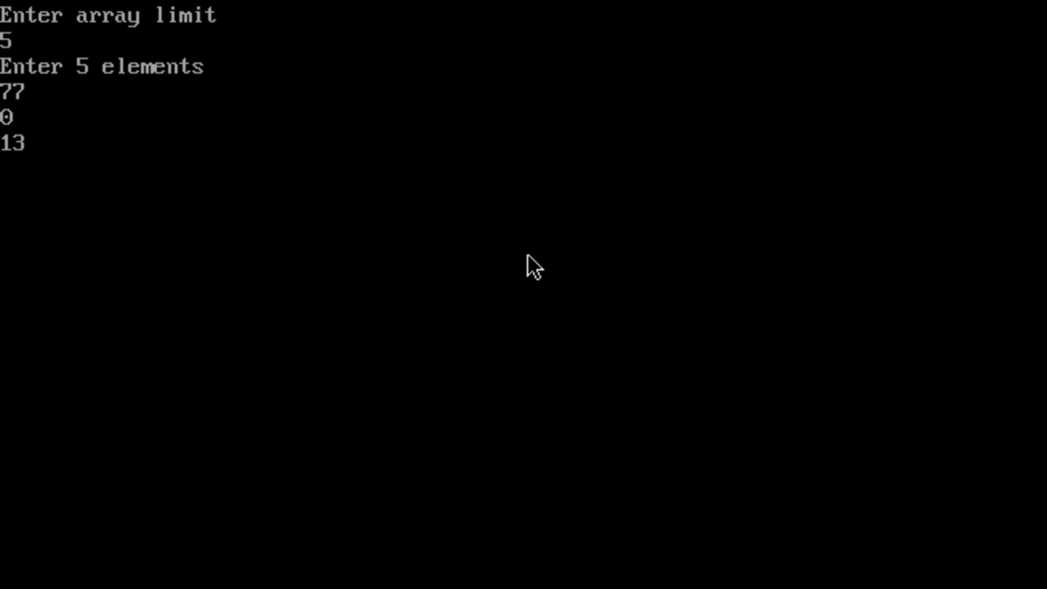
type("9")
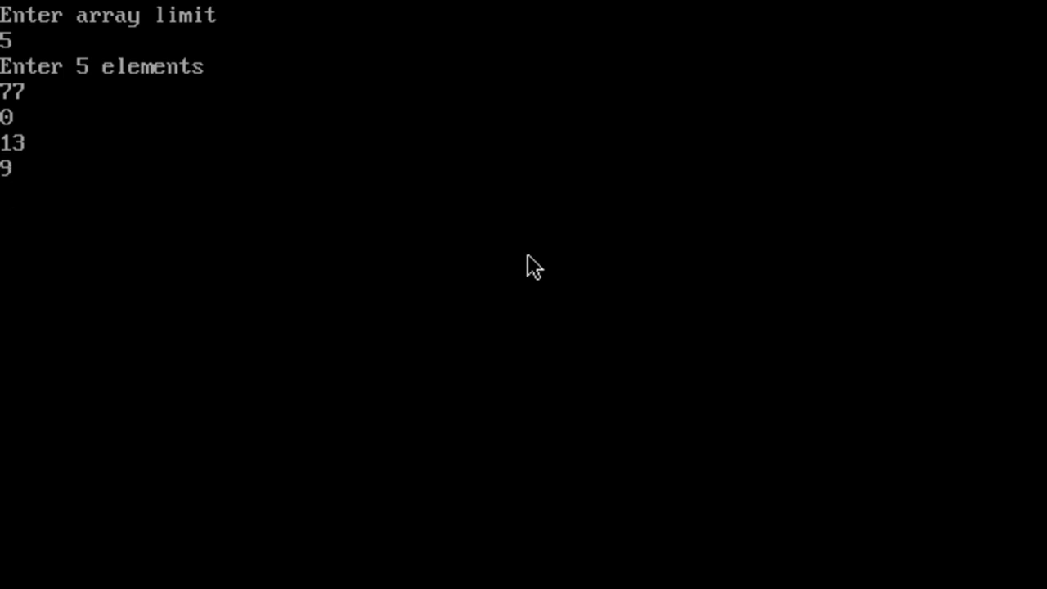
type("55")
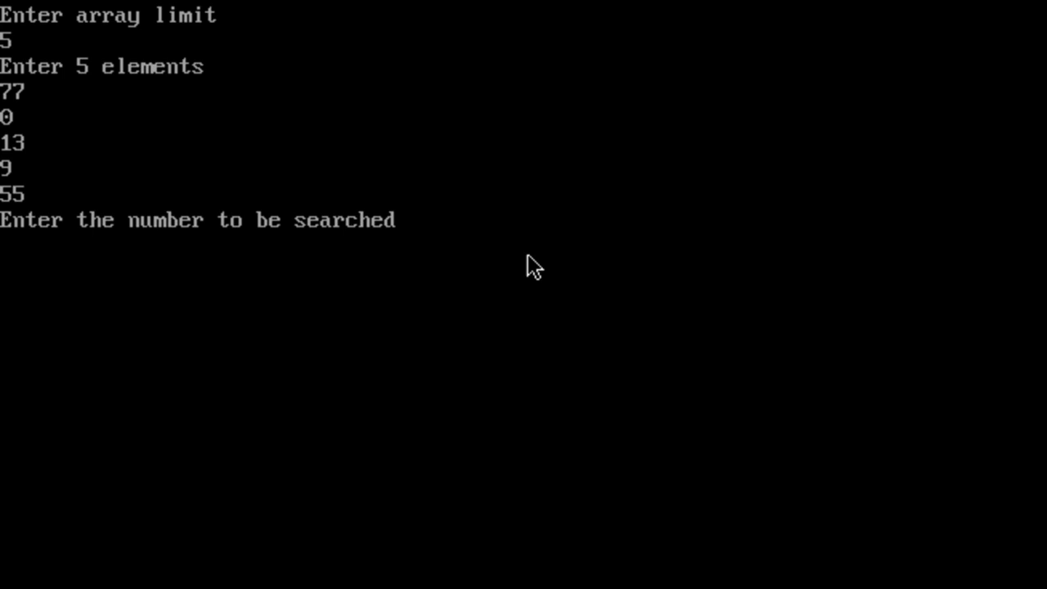
type("9")
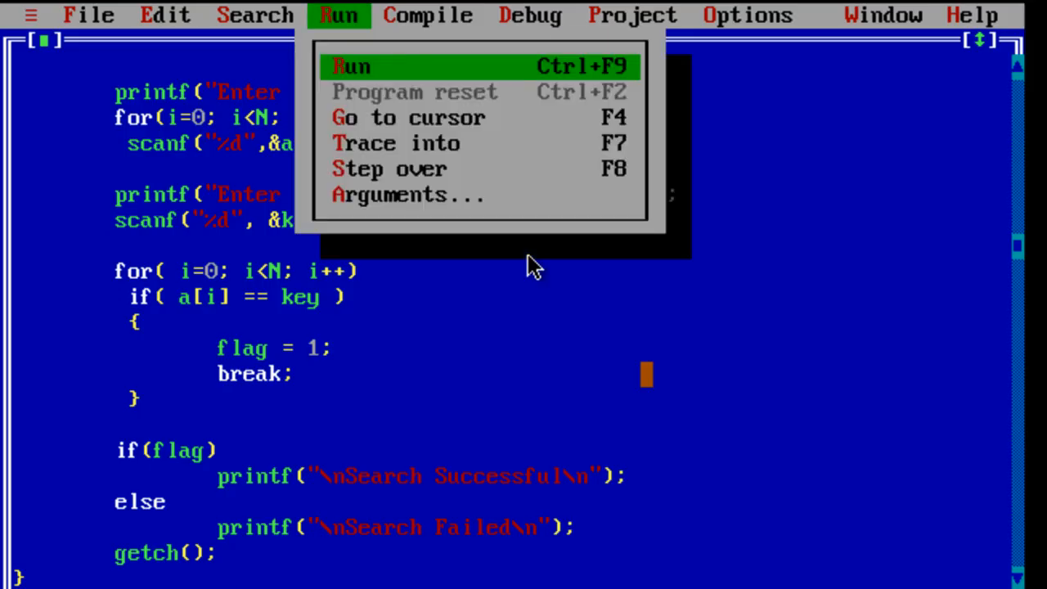
- Rerun the program with elements 77, 0, 13, 9 and search for 1
left_click(351, 66)
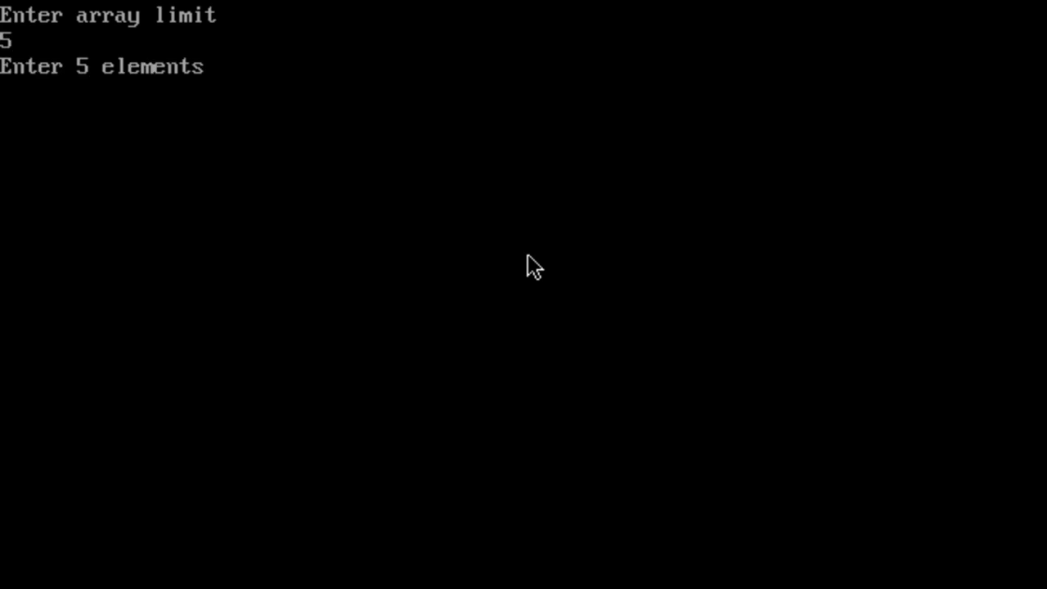
type("77")
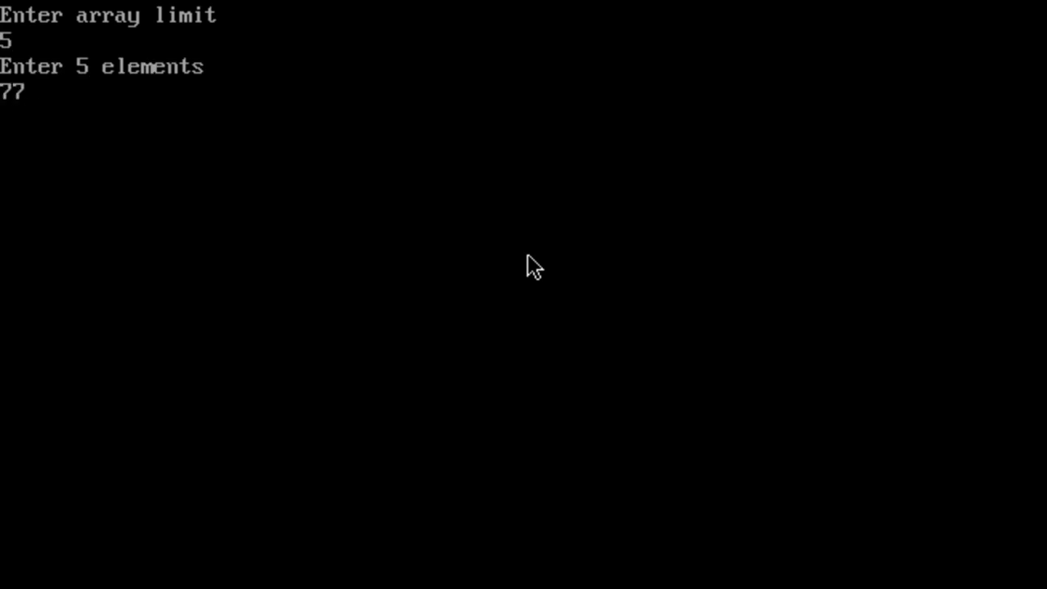
type("0")
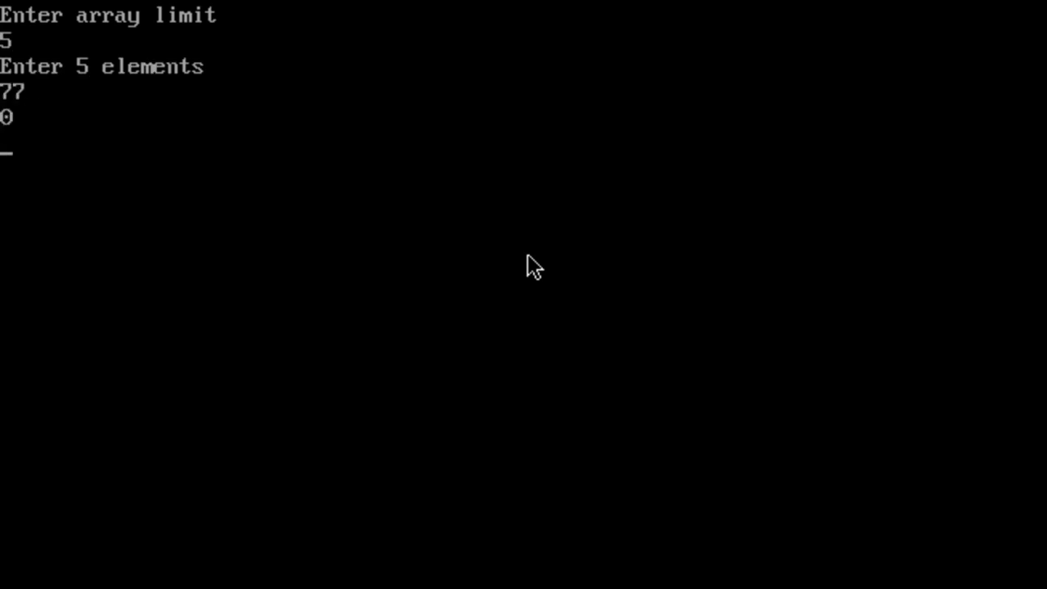
type("13")
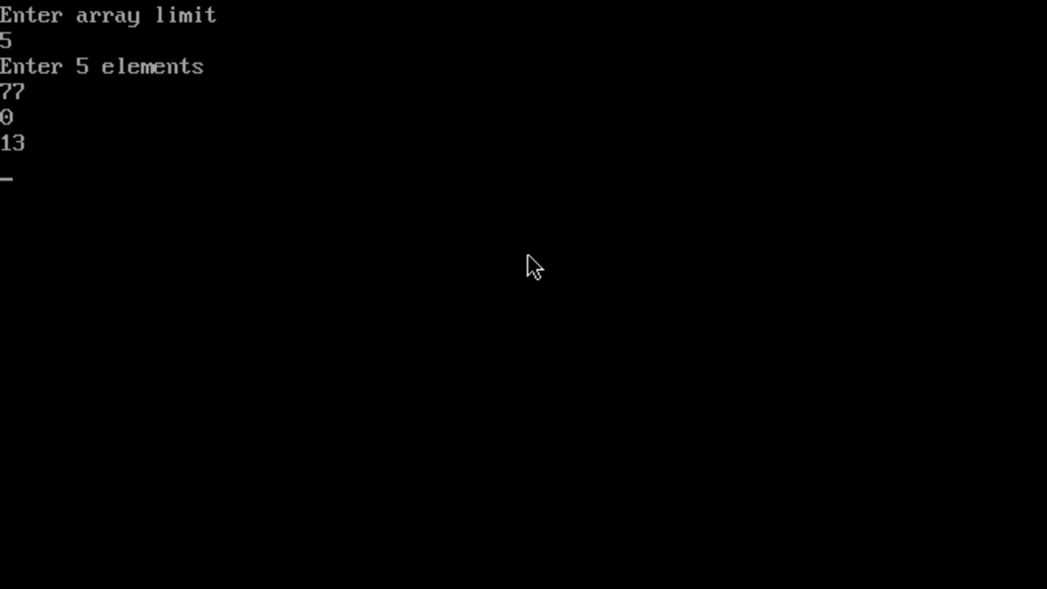
type("9")
left_click(16, 195)
type("55")
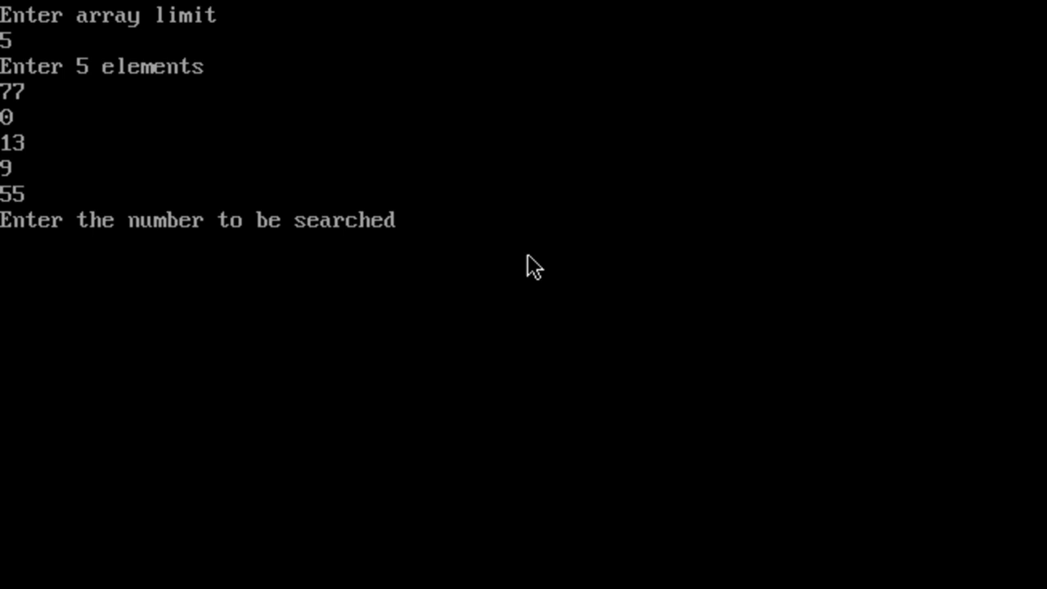
type("1")
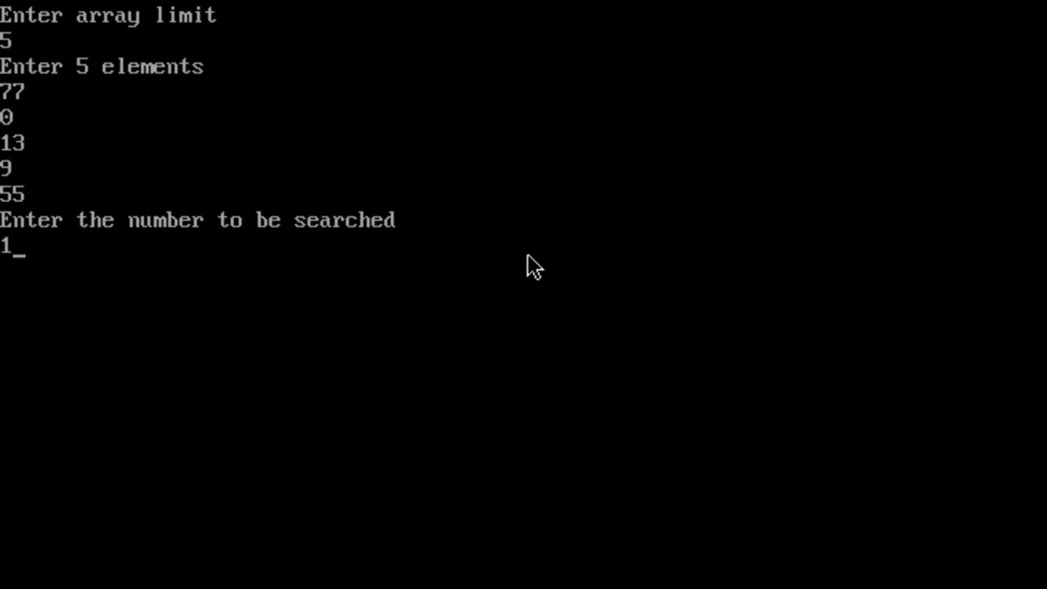
key("Enter")
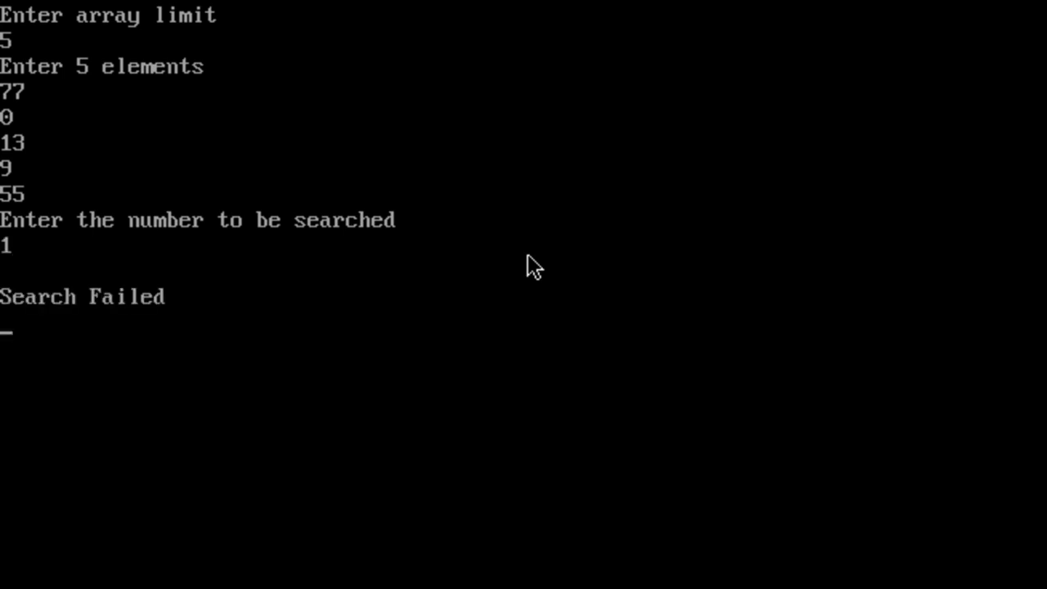